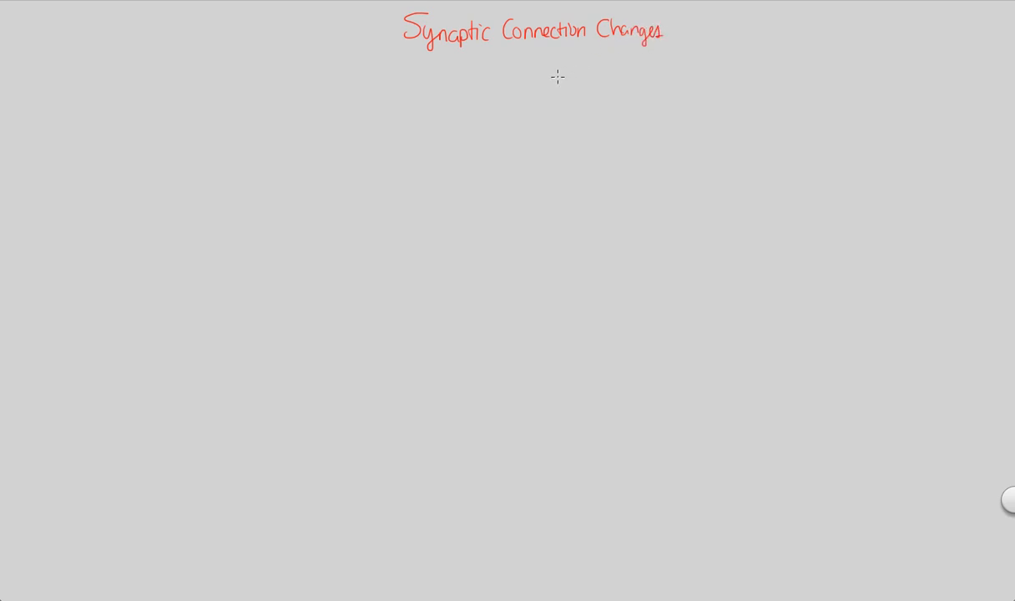
pyautogui.moveTo(526, 63)
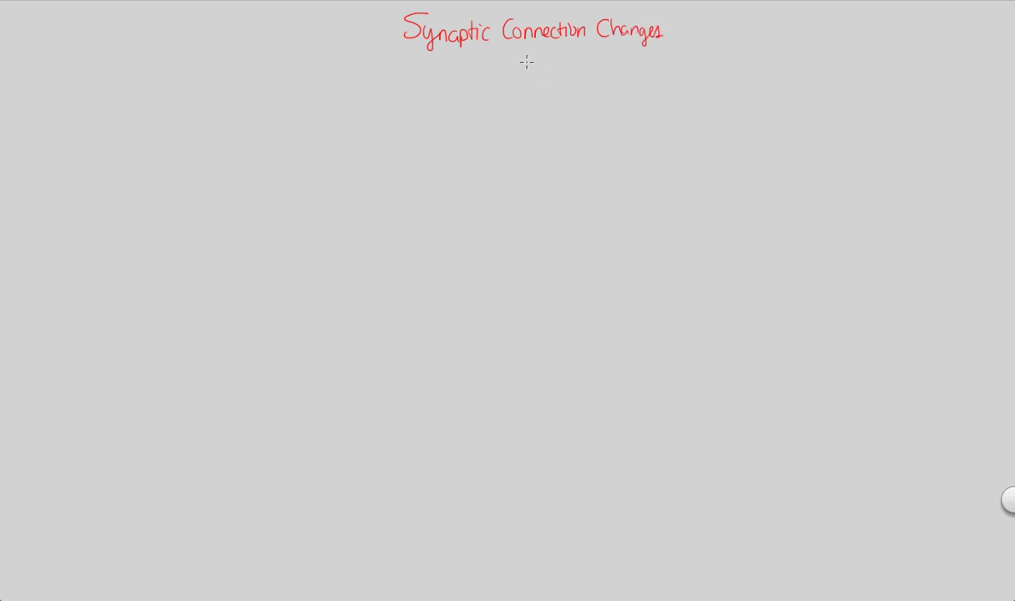
pyautogui.moveTo(517, 75)
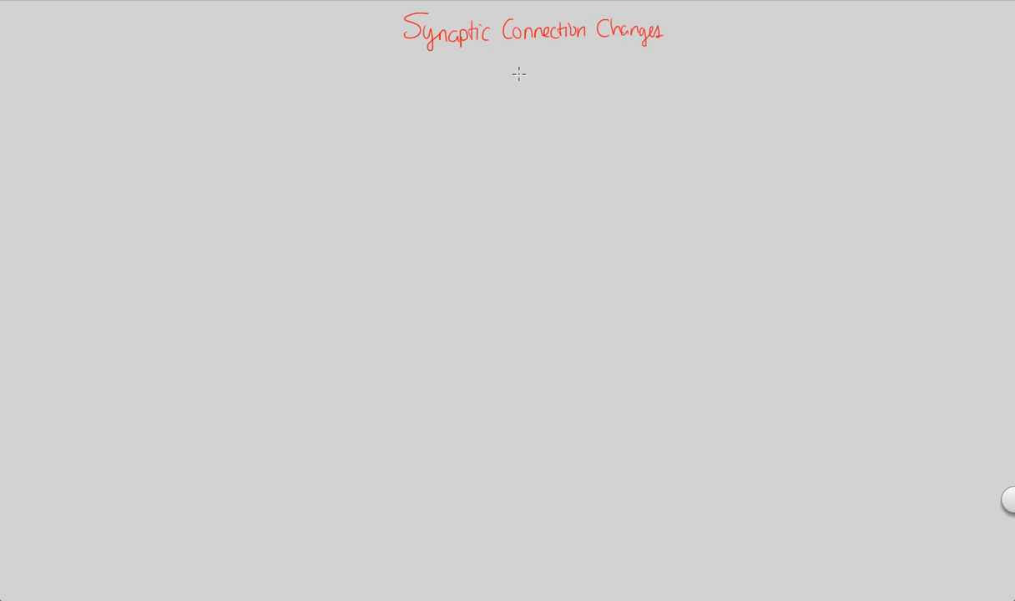
pyautogui.moveTo(519, 75)
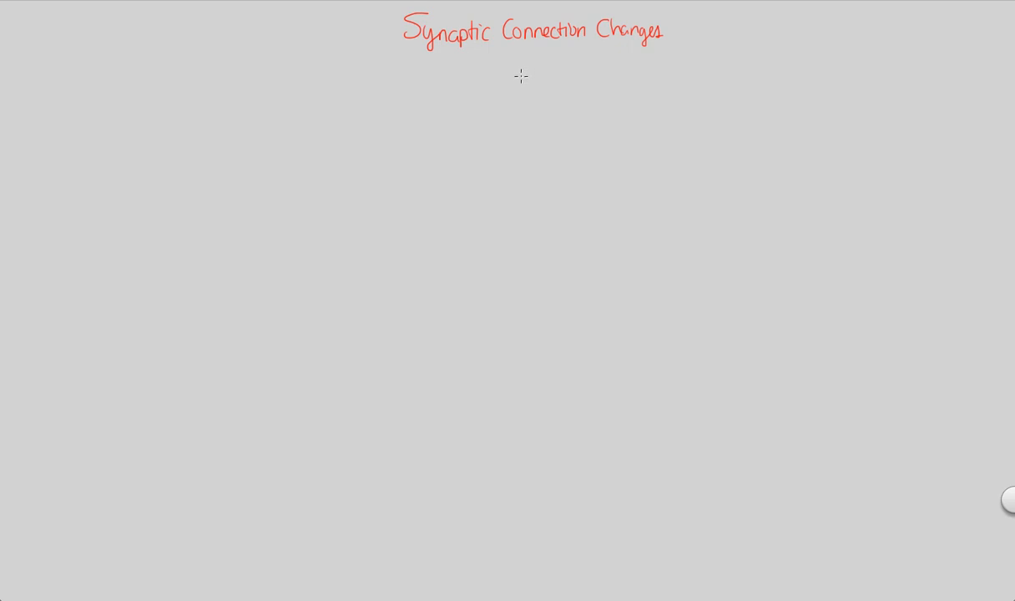
pyautogui.moveTo(530, 67)
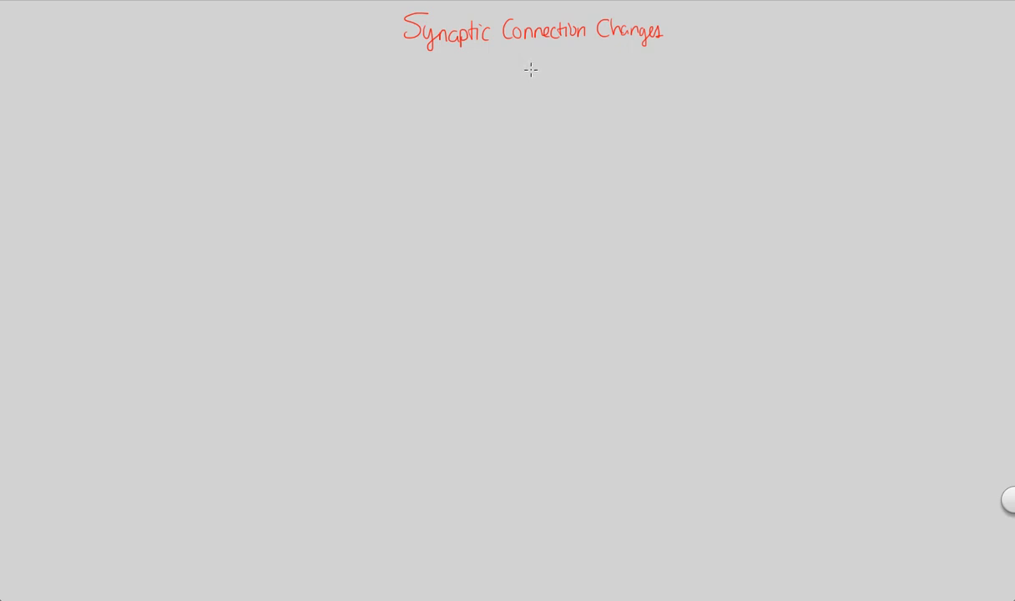
pyautogui.moveTo(529, 63)
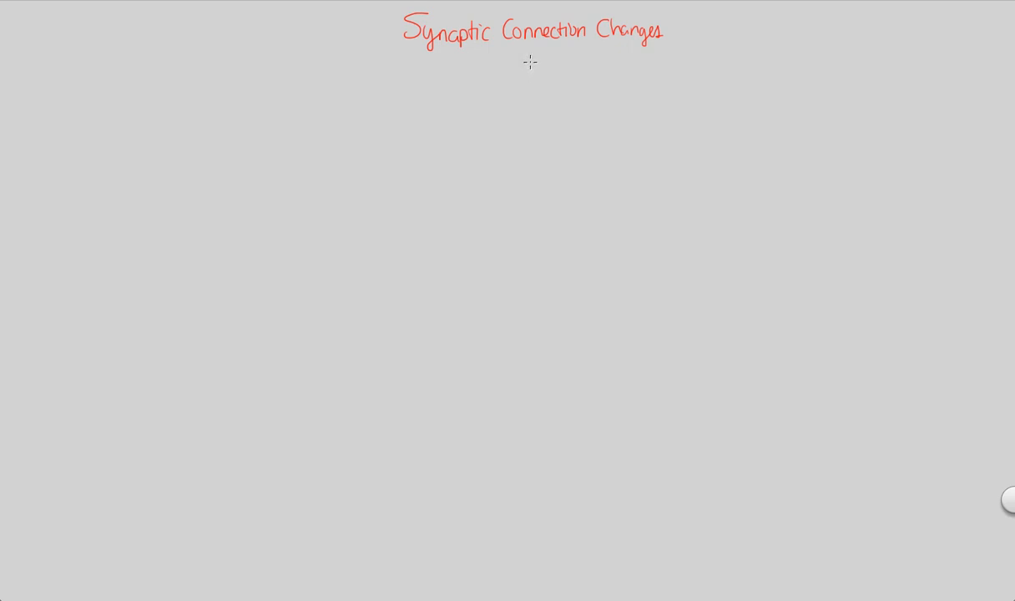
pyautogui.moveTo(511, 74)
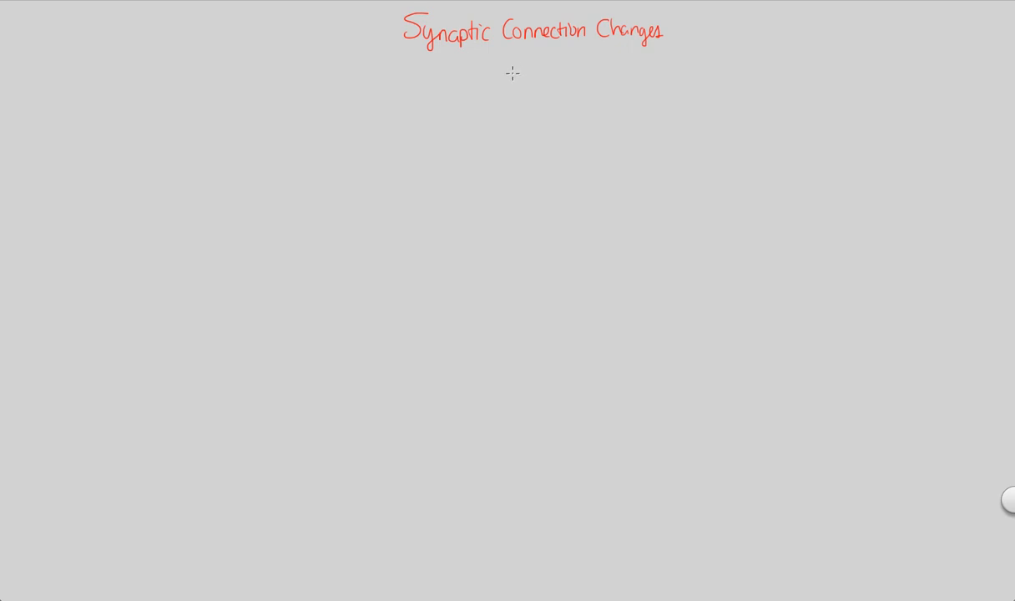
pyautogui.moveTo(503, 88)
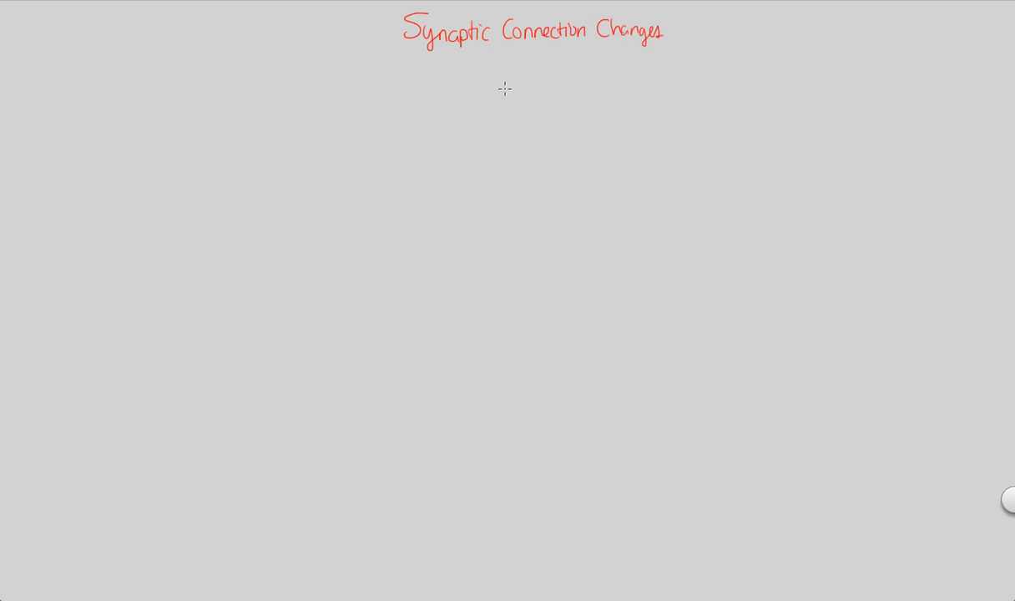
pyautogui.moveTo(500, 101)
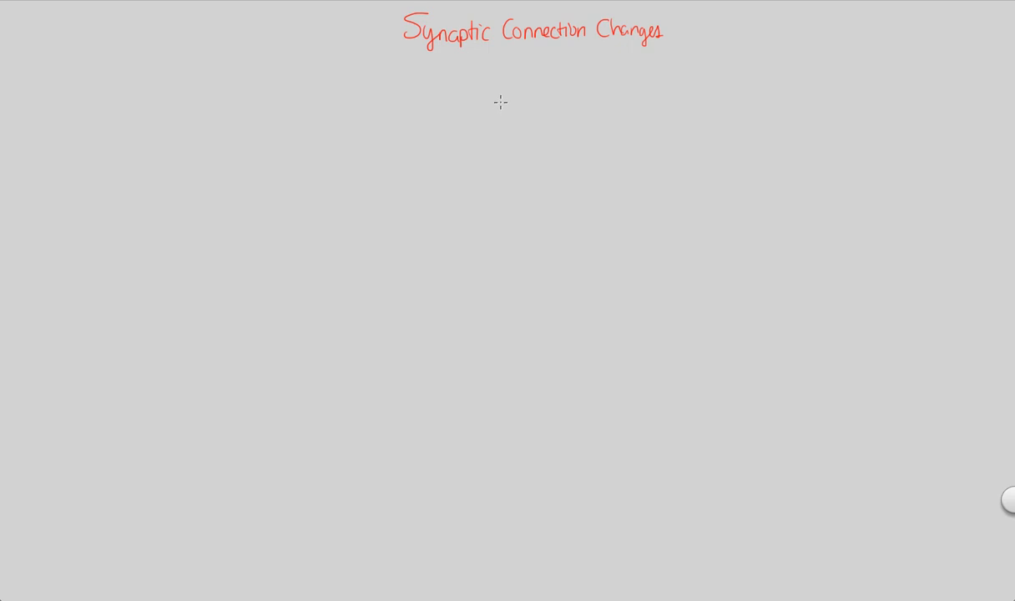
pyautogui.moveTo(485, 105)
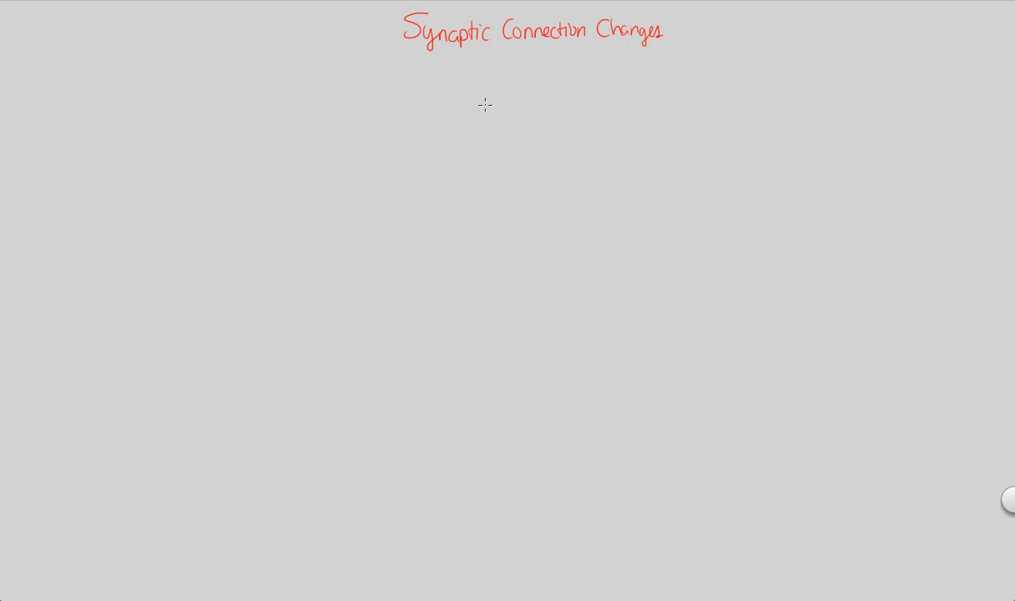
# Draw a branch line left from the title and write 'NS established during embryonic dev'.
pyautogui.moveTo(350, 40); pyautogui.dragTo(249, 68)
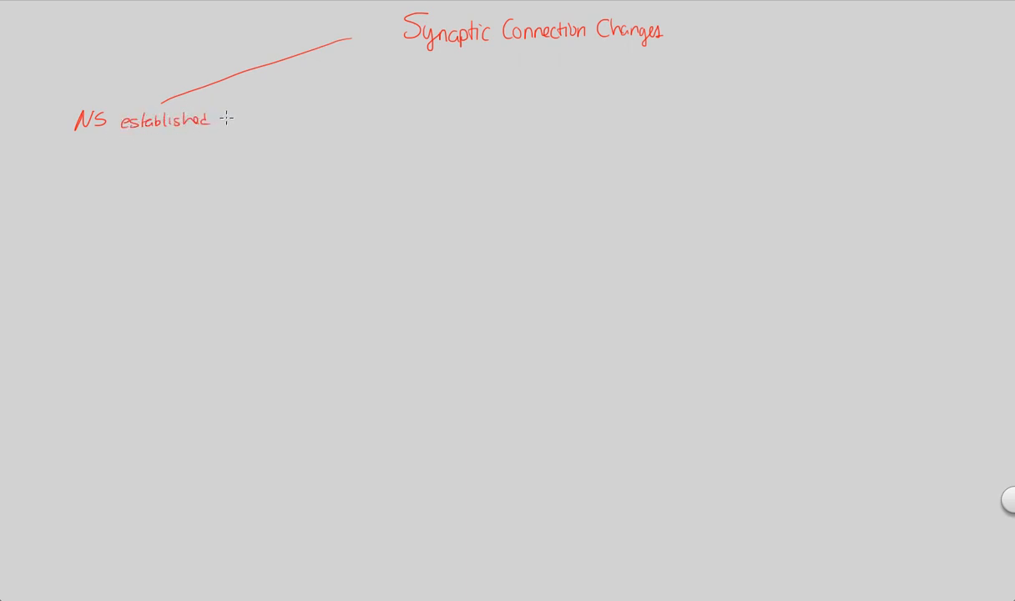
pyautogui.write('during')
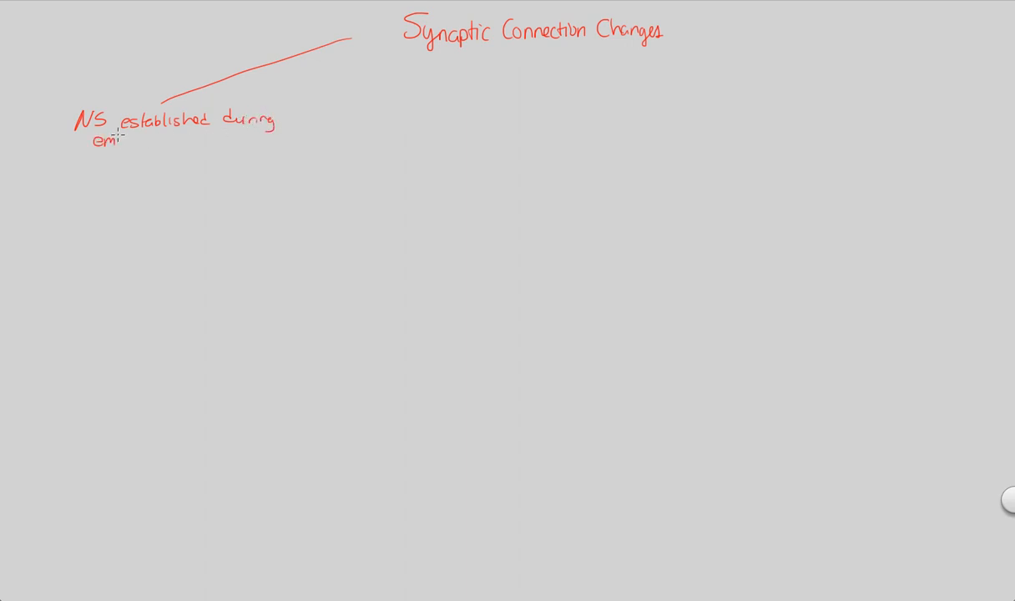
pyautogui.write('embryonic')
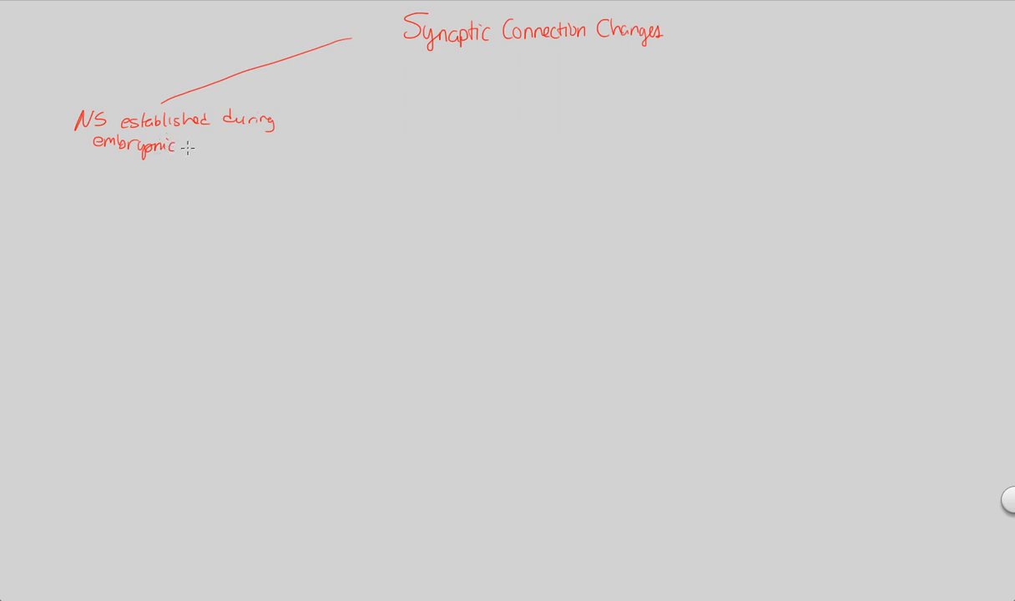
pyautogui.write('dev')
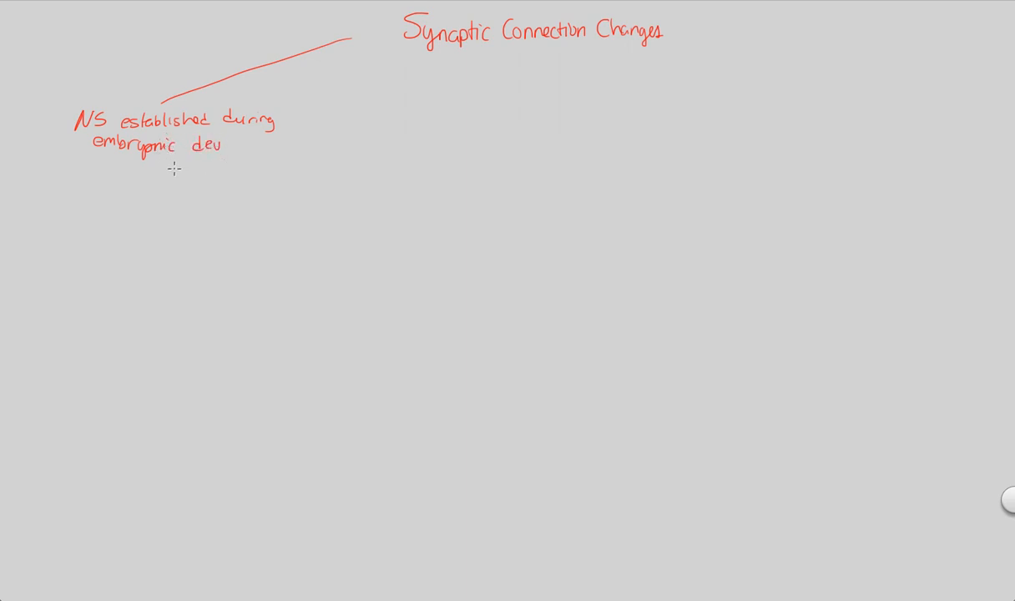
pyautogui.moveTo(161, 172)
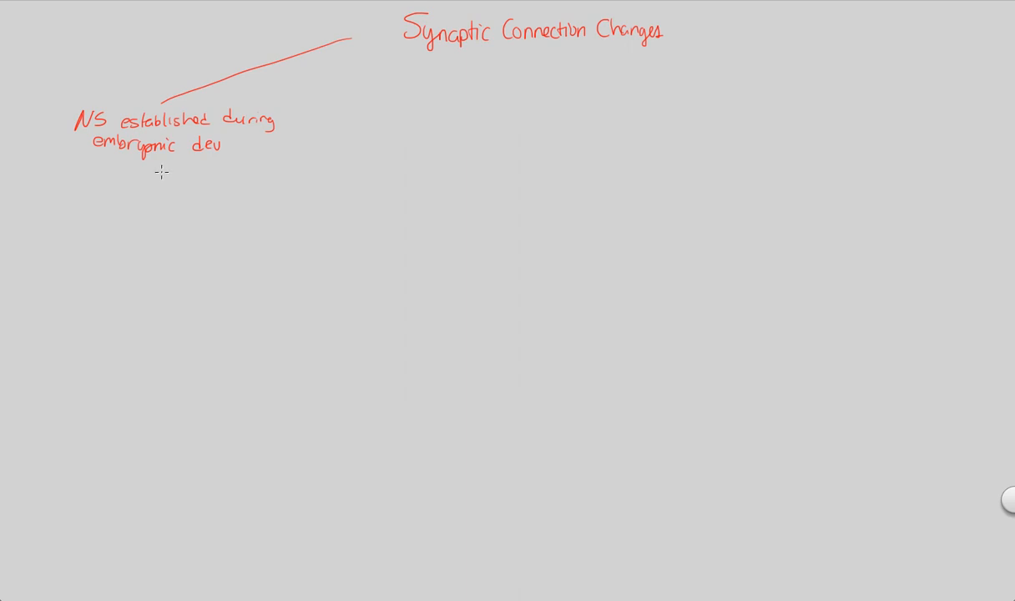
pyautogui.moveTo(148, 203)
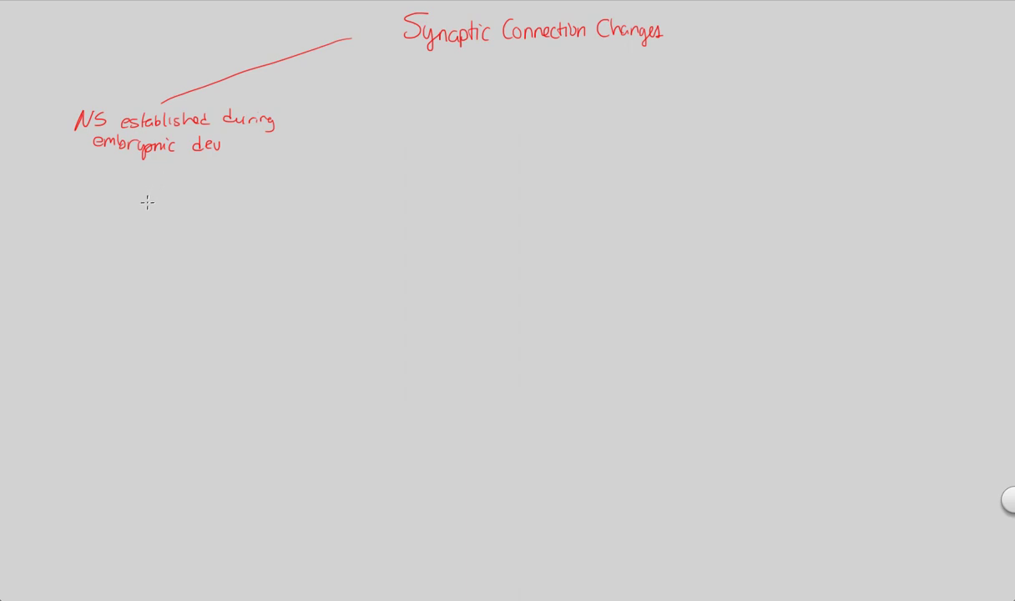
pyautogui.moveTo(142, 204)
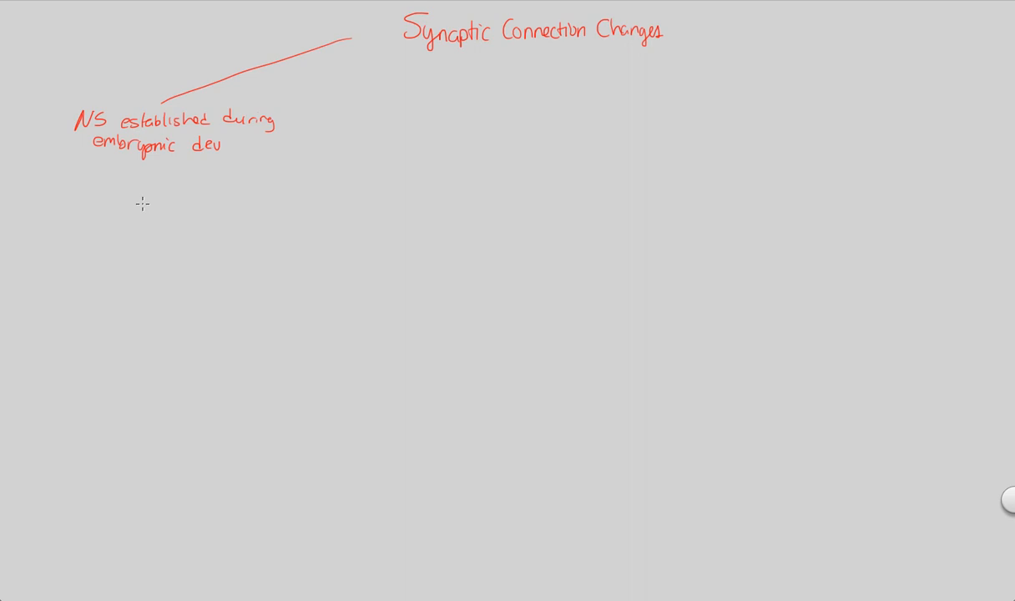
pyautogui.moveTo(142, 183)
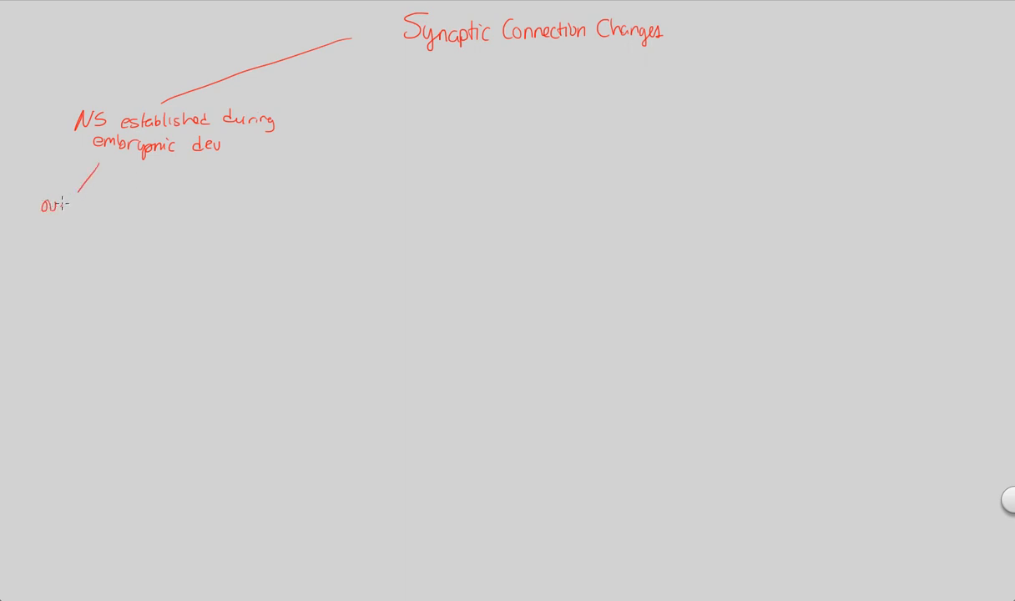
# Write 'overall structure' under the embryonic node and 'regulated gene exp.' beneath it.
pyautogui.write('overall st')
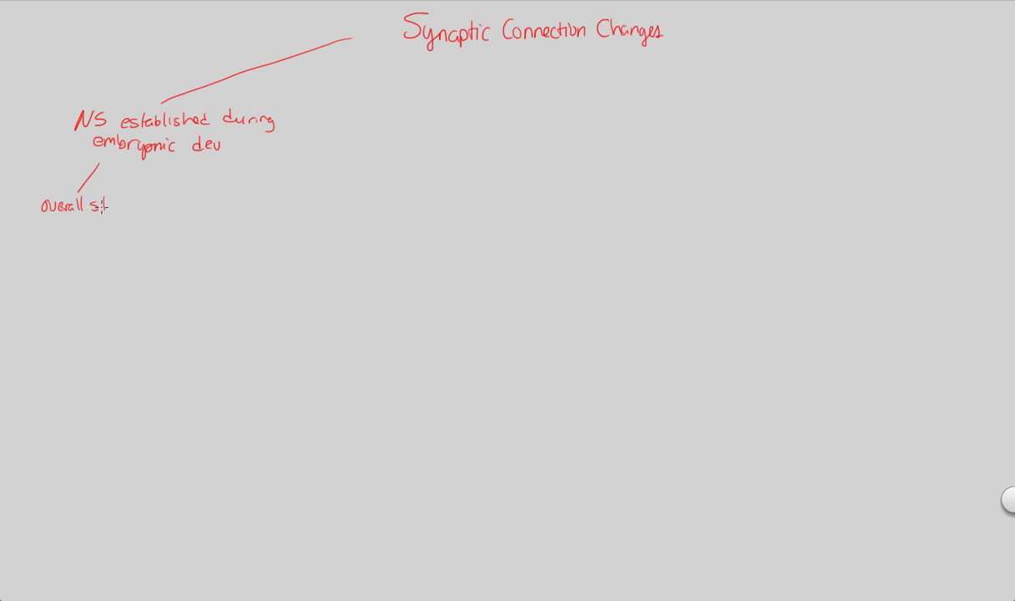
pyautogui.write('structure')
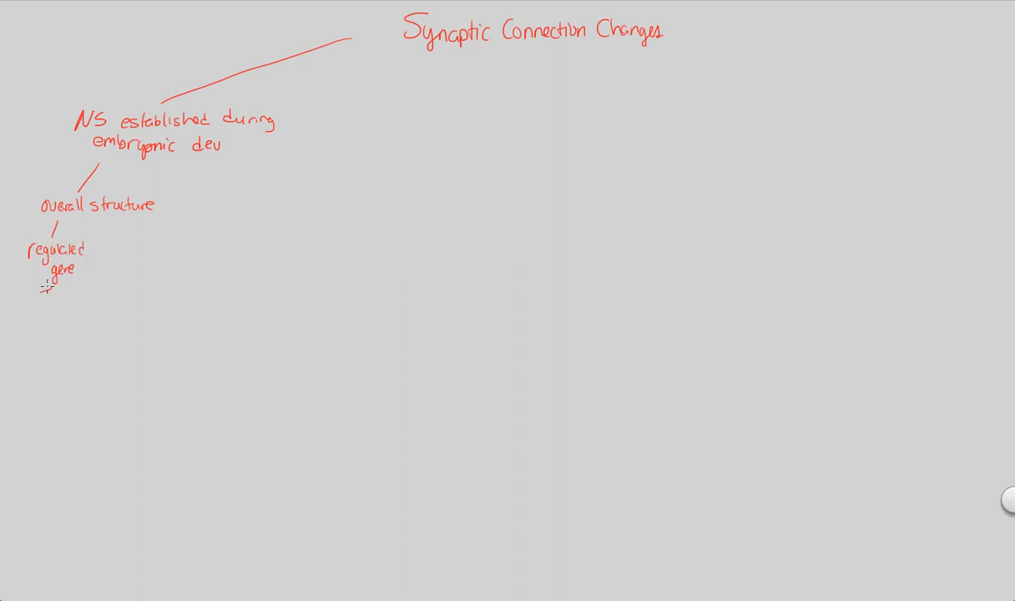
pyautogui.write('exp.')
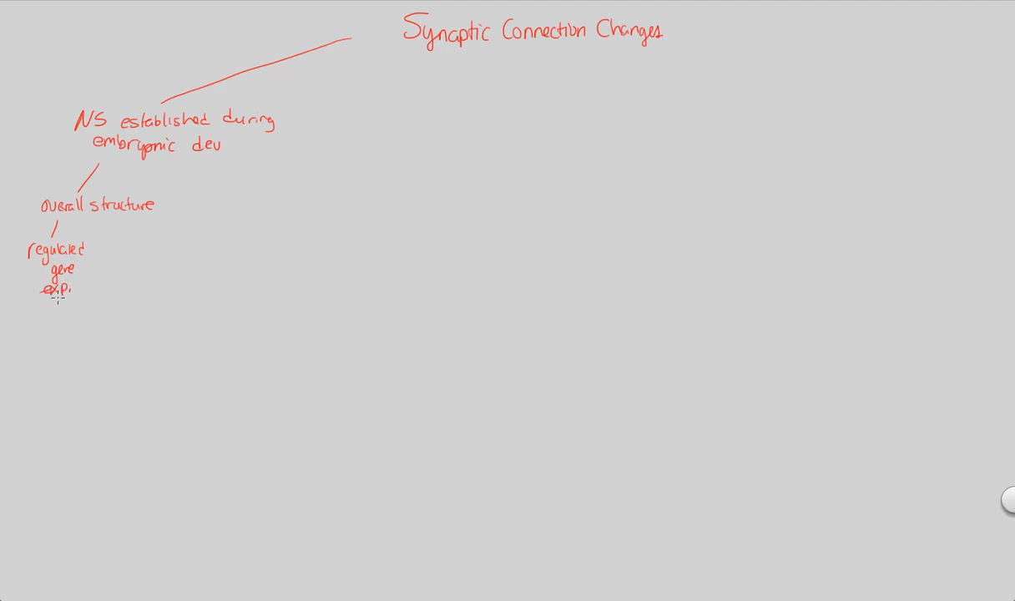
pyautogui.moveTo(69, 312)
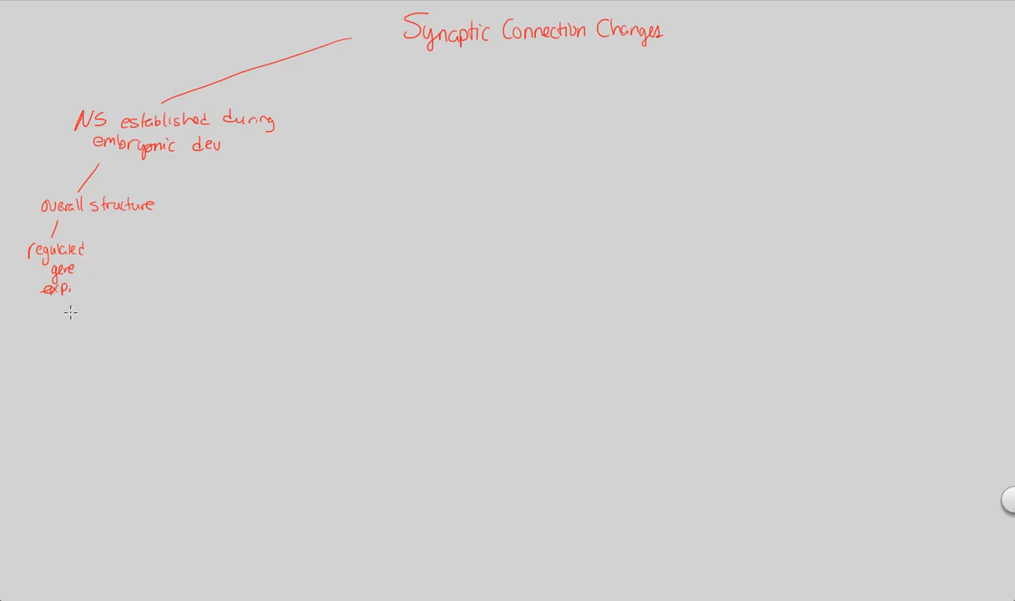
pyautogui.moveTo(90, 204)
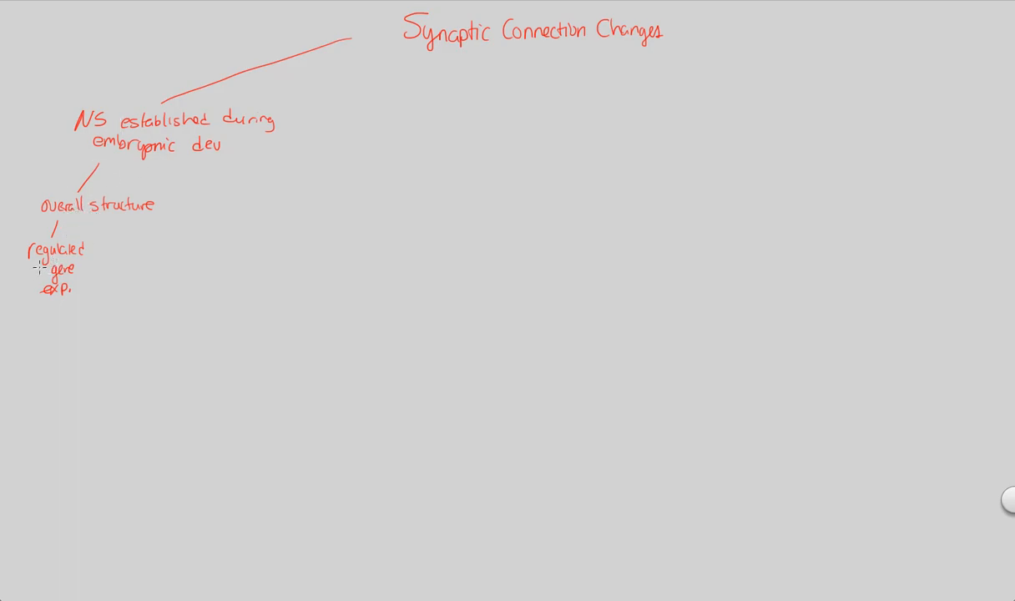
pyautogui.moveTo(99, 233)
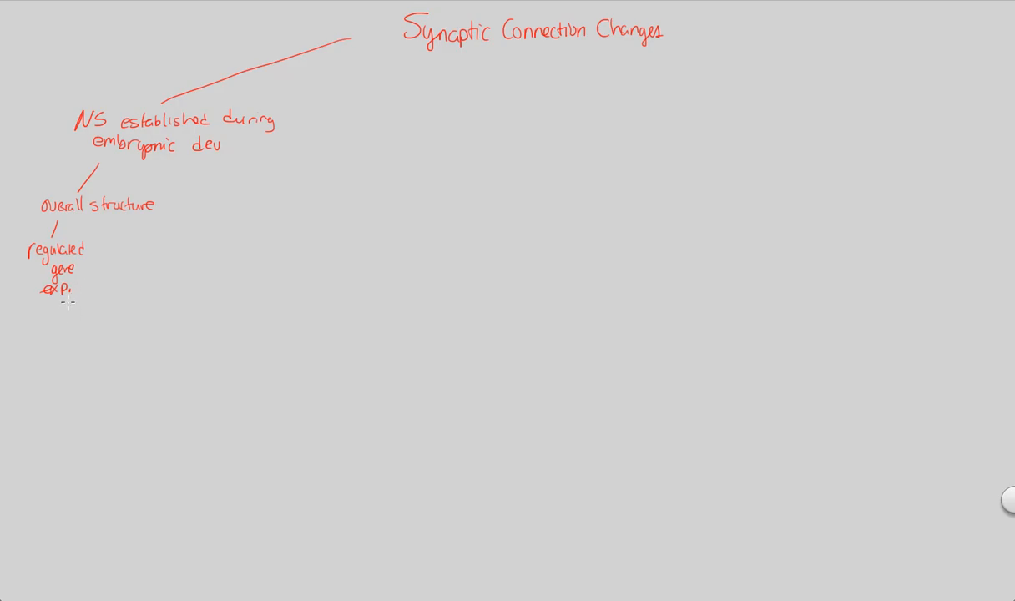
pyautogui.moveTo(79, 299)
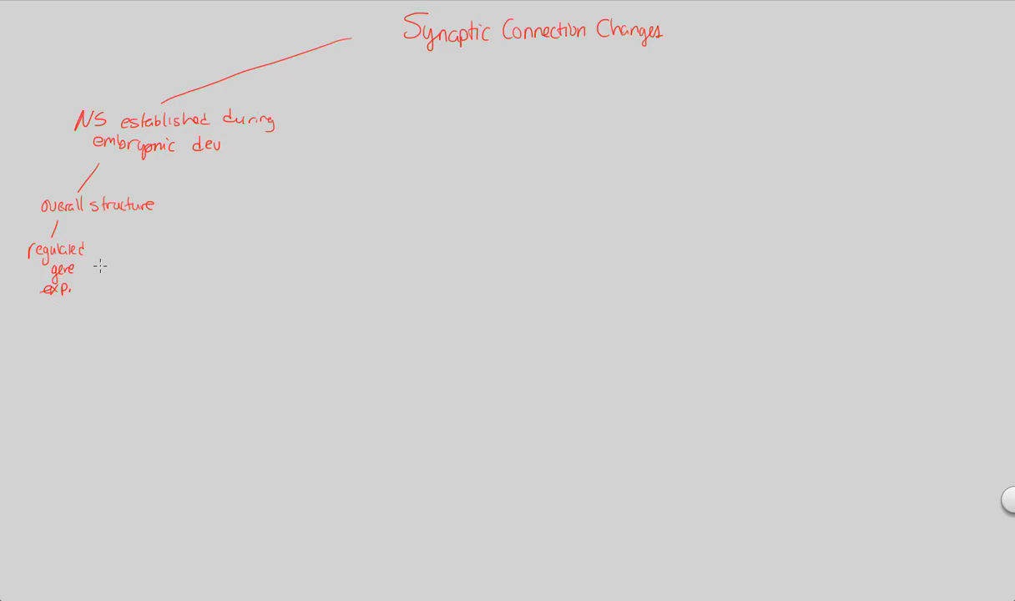
pyautogui.moveTo(163, 229)
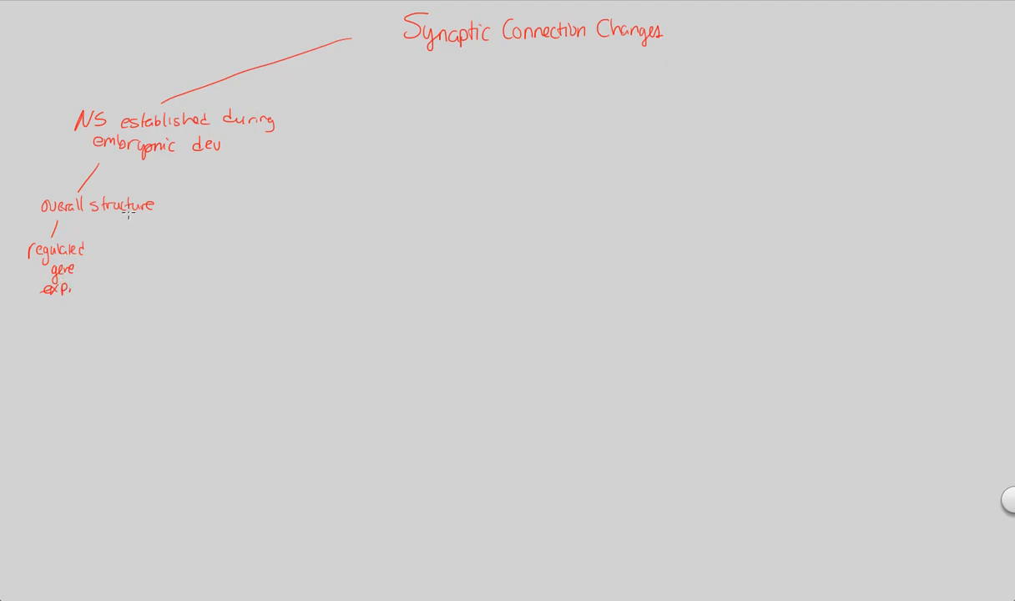
pyautogui.moveTo(130, 237)
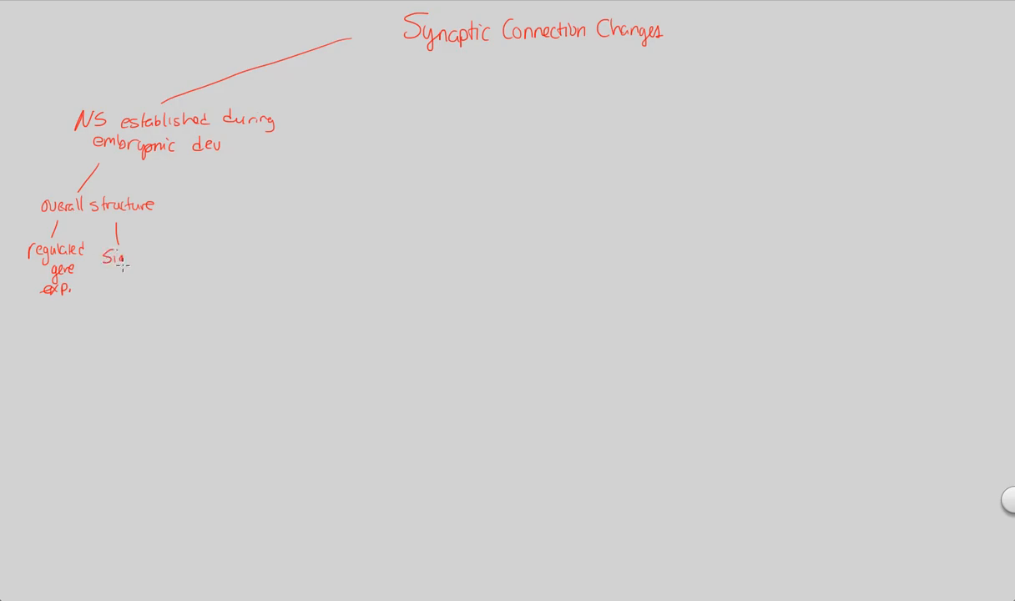
# Write 'Signal transduction' as a second leaf under 'overall structure'.
pyautogui.write('Signal tri')
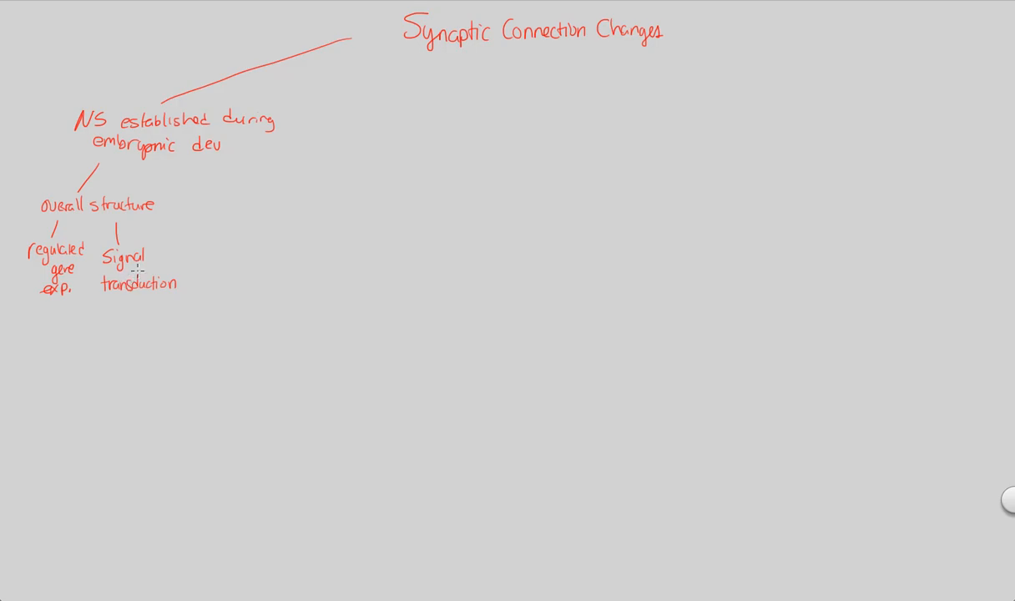
pyautogui.moveTo(124, 276)
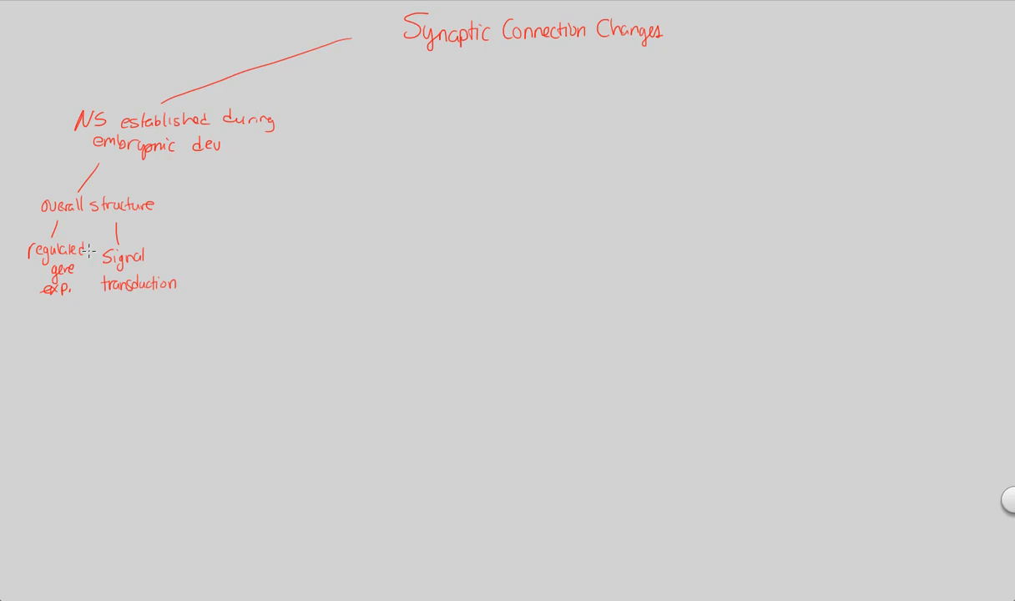
pyautogui.moveTo(120, 301)
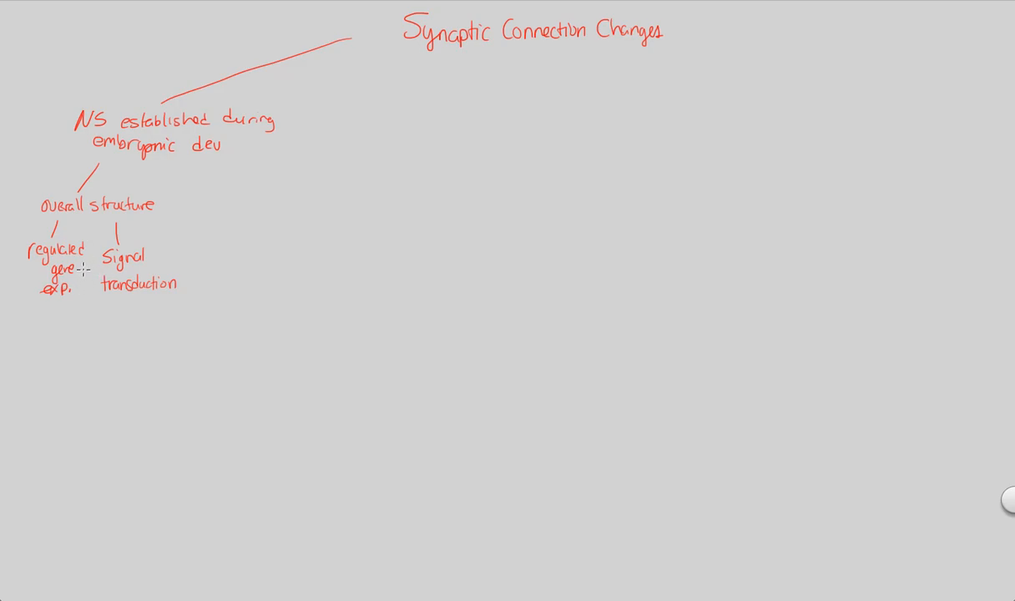
pyautogui.moveTo(122, 269)
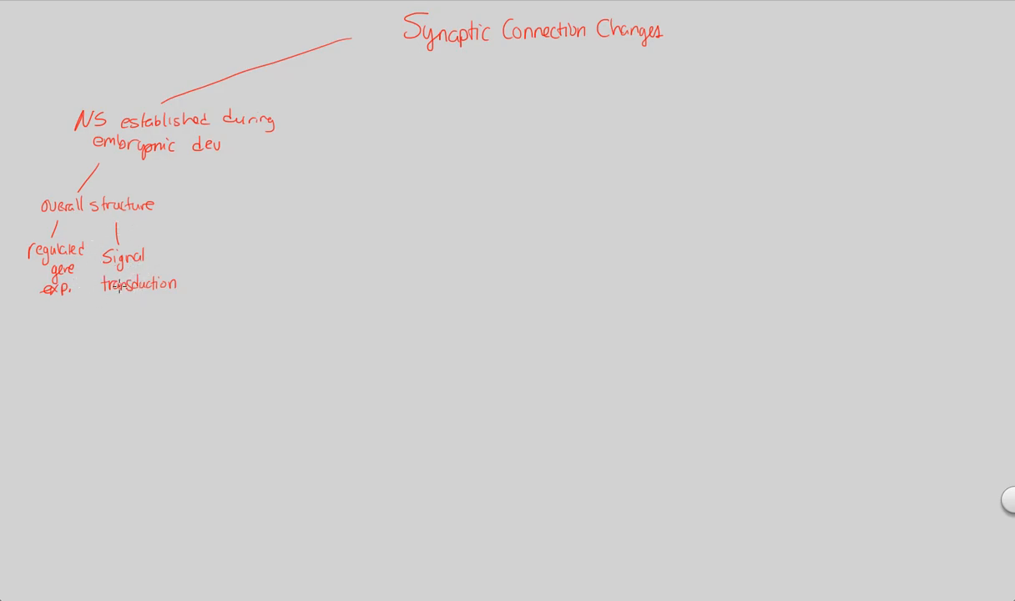
pyautogui.moveTo(220, 198)
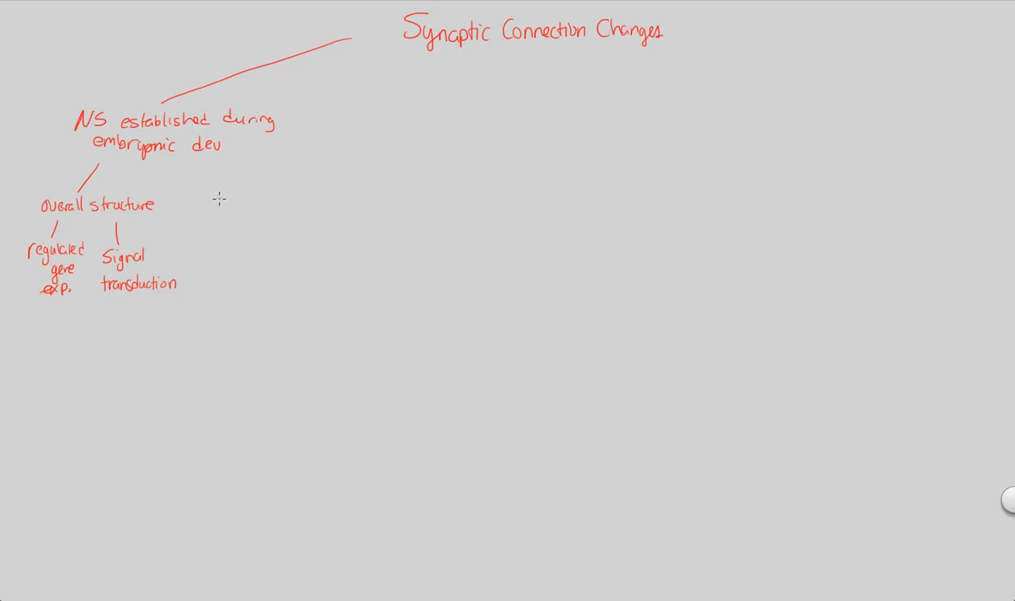
pyautogui.moveTo(455, 108)
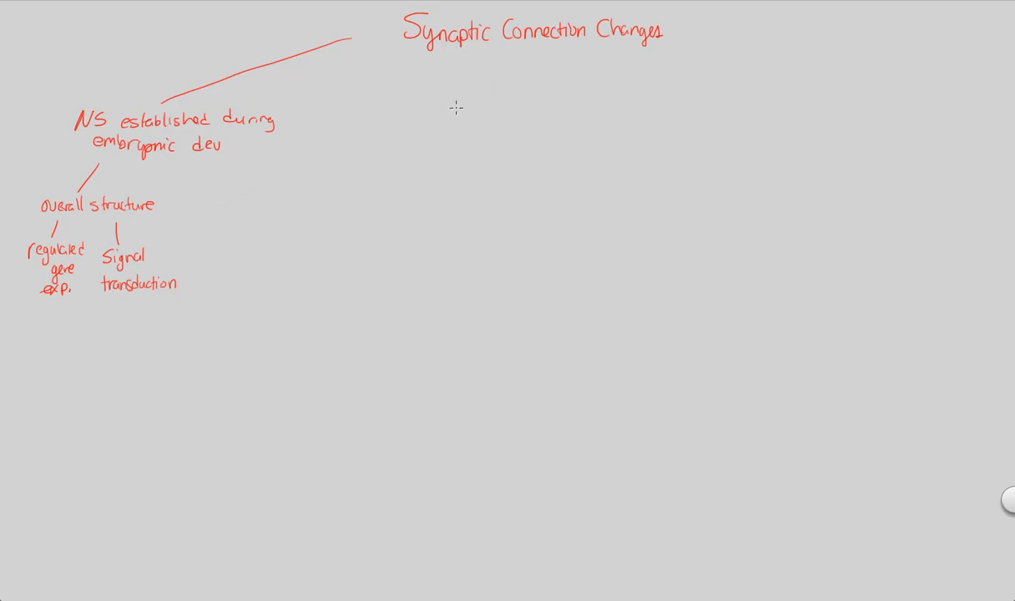
pyautogui.moveTo(222, 207)
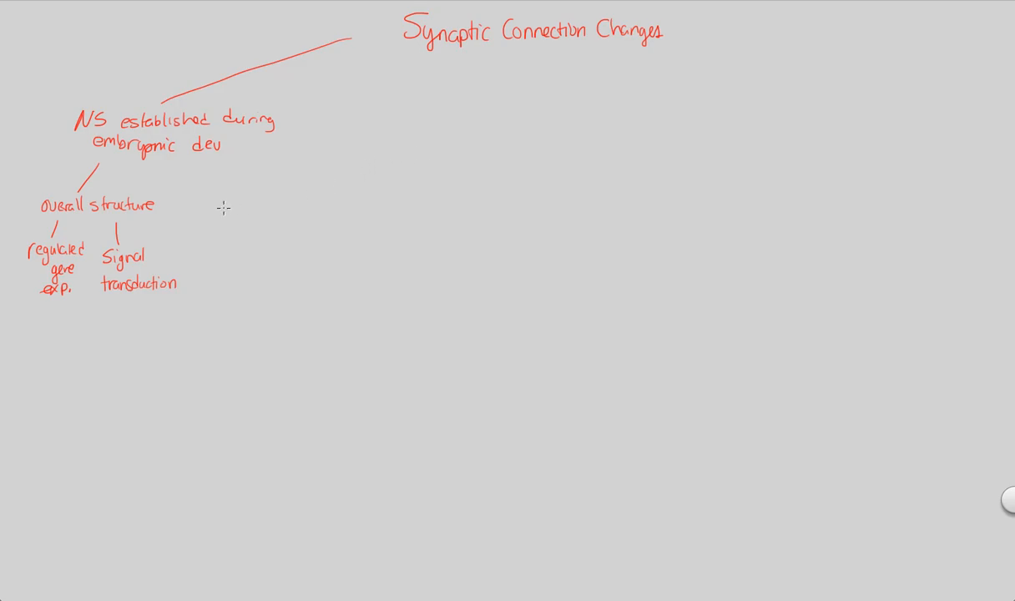
# Draw a long vertical line down and write 'Brain continues to develop + remodel'.
pyautogui.moveTo(201, 165); pyautogui.dragTo(200, 356)
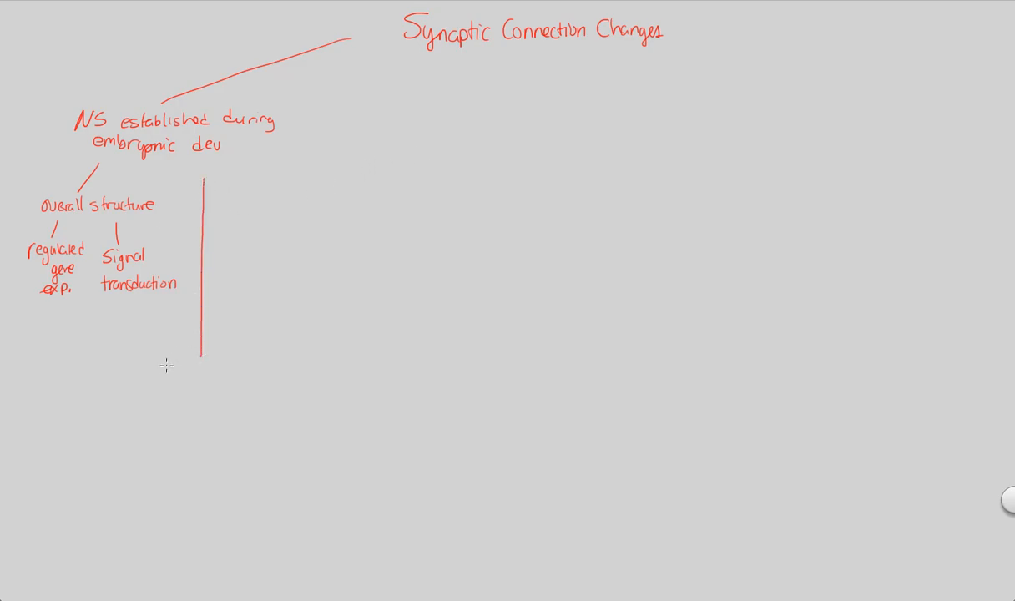
pyautogui.moveTo(127, 384)
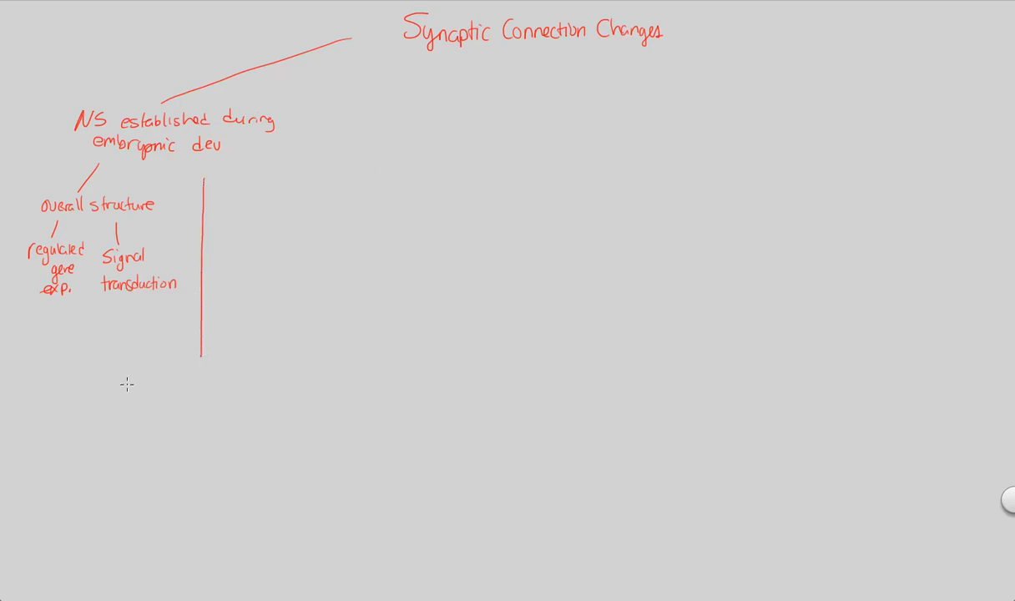
pyautogui.moveTo(156, 378)
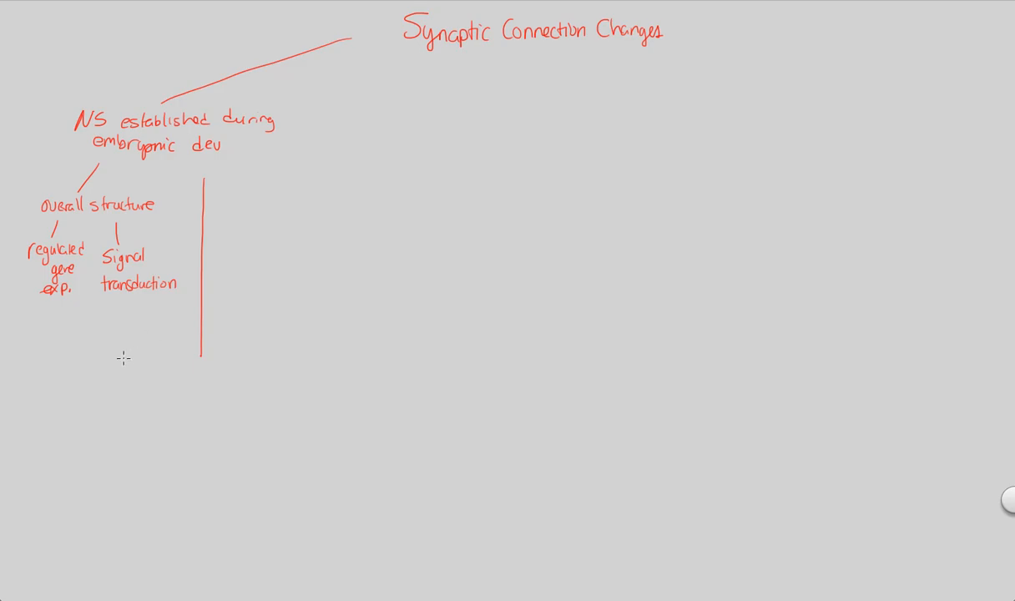
pyautogui.moveTo(151, 387)
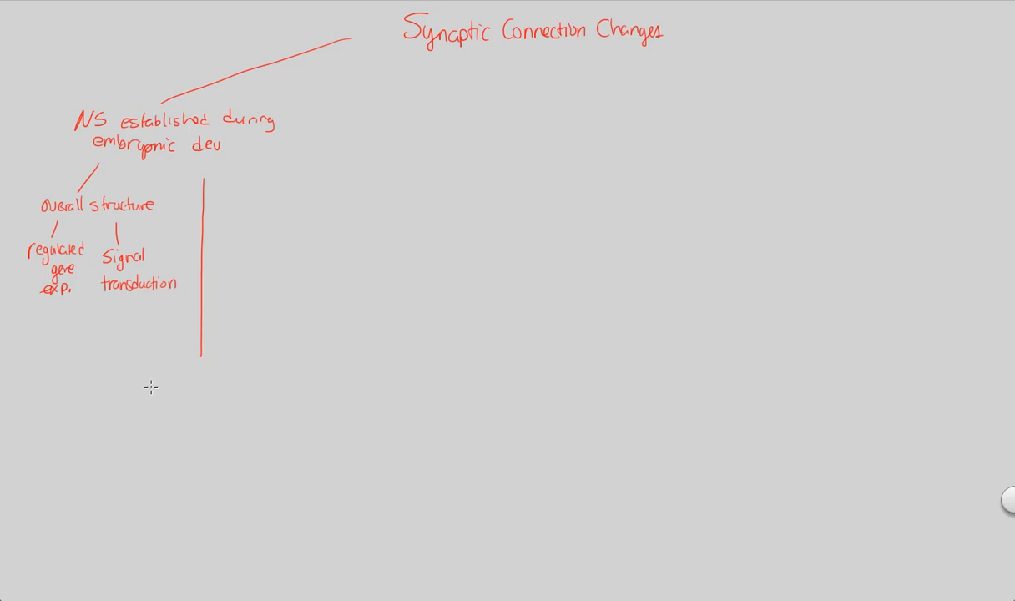
pyautogui.moveTo(138, 379)
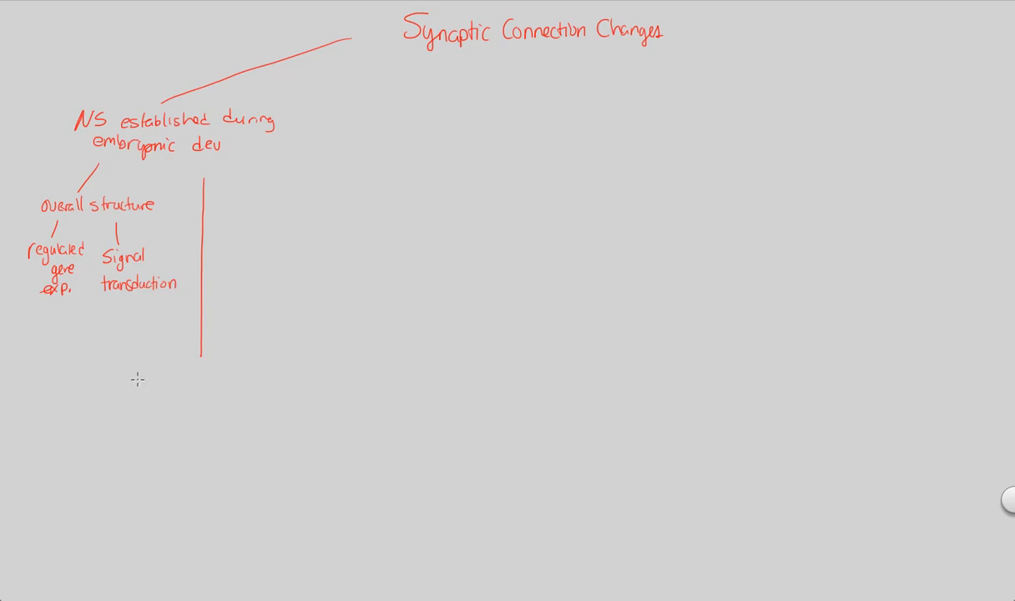
pyautogui.write('Brain')
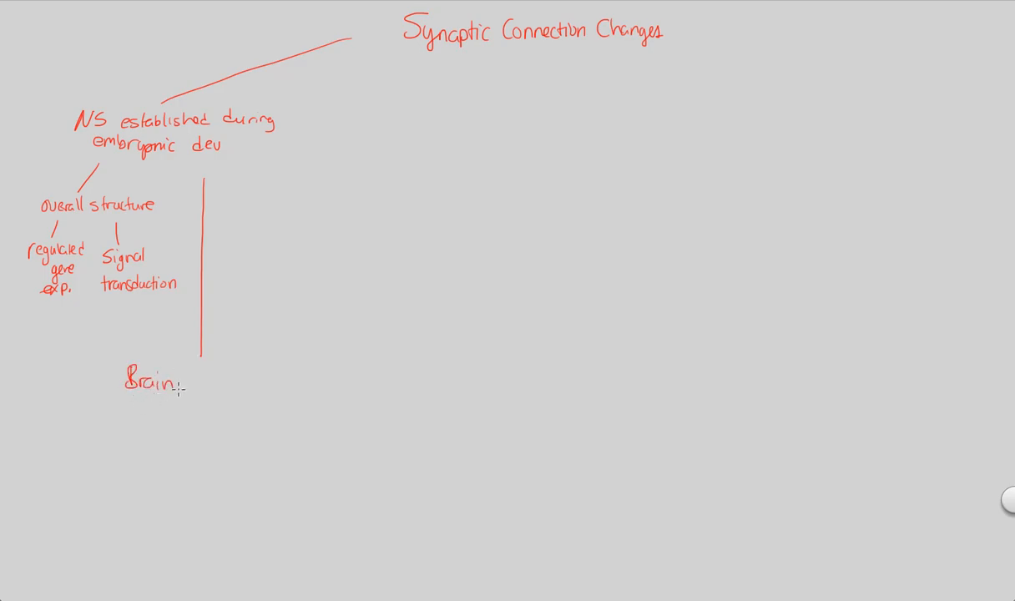
pyautogui.write('Cis')
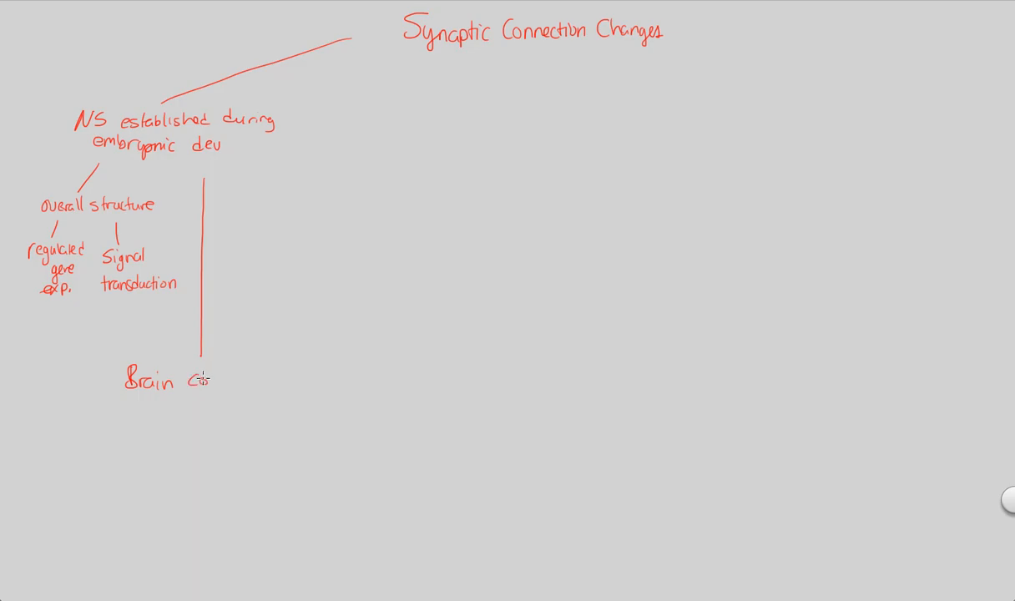
pyautogui.write('continues')
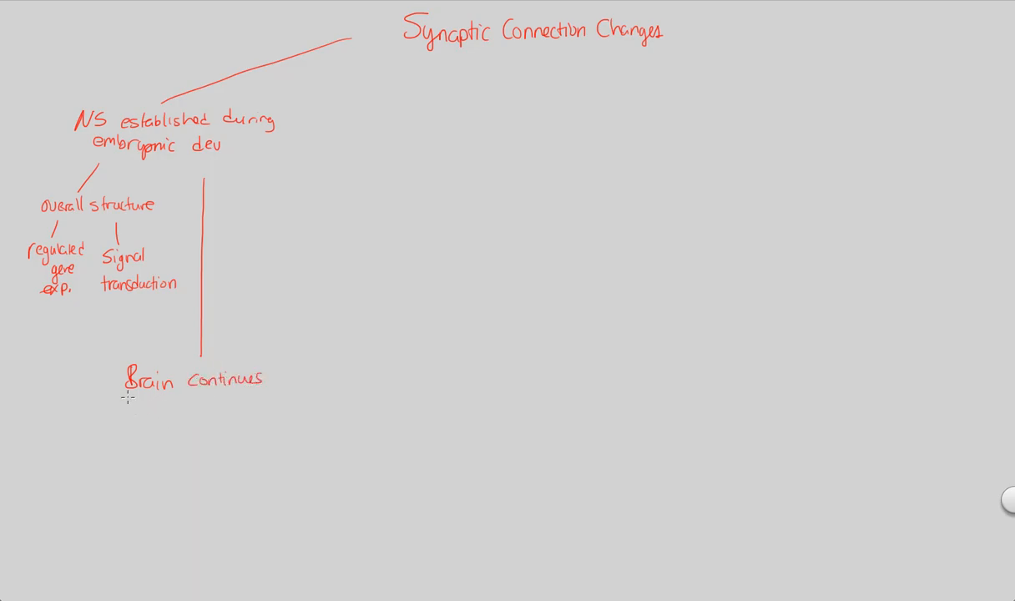
pyautogui.write('to develop')
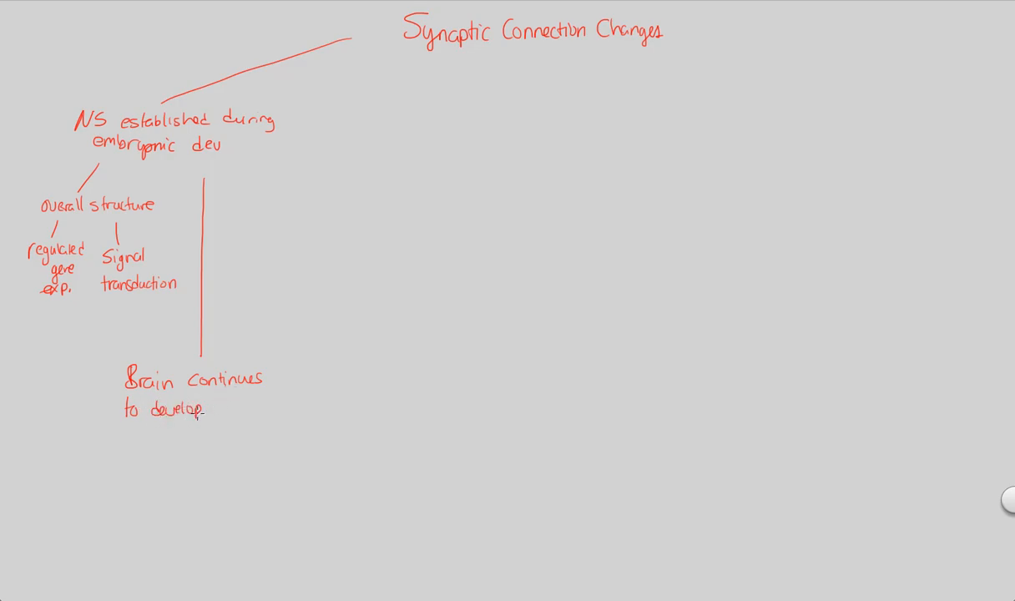
pyautogui.write('+ remo')
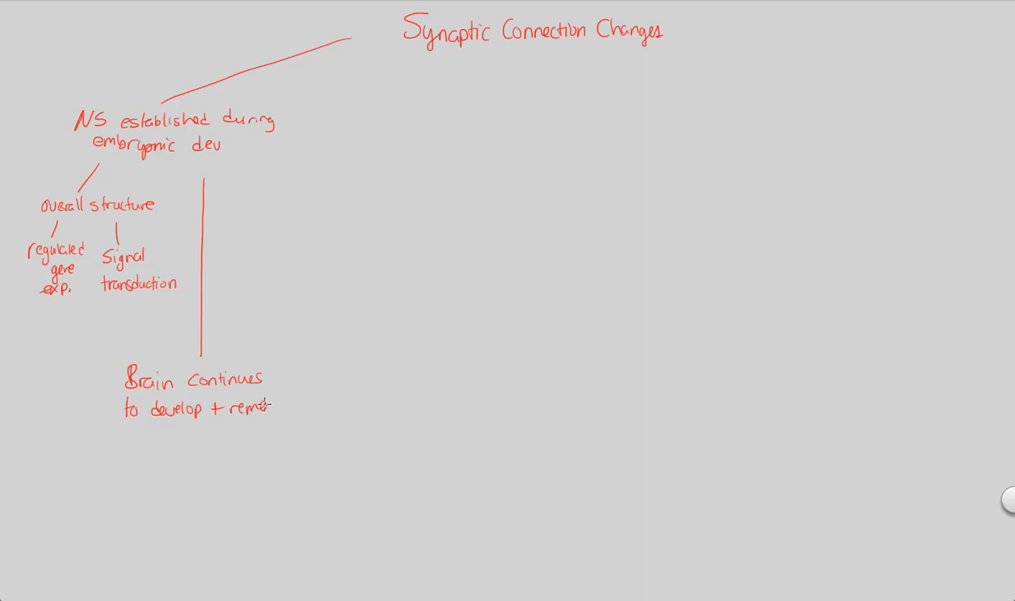
pyautogui.write('del')
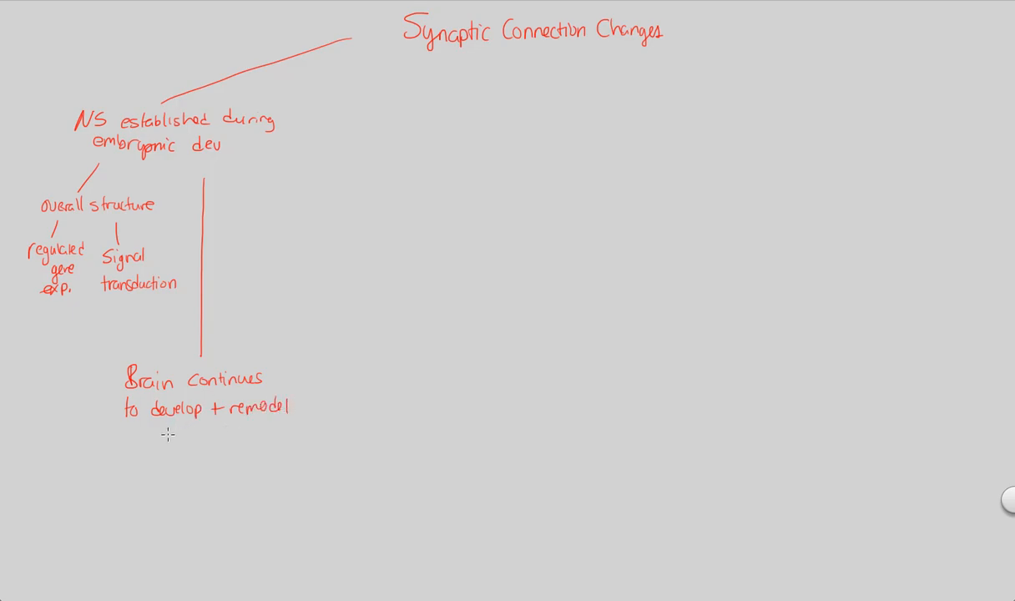
pyautogui.moveTo(154, 439)
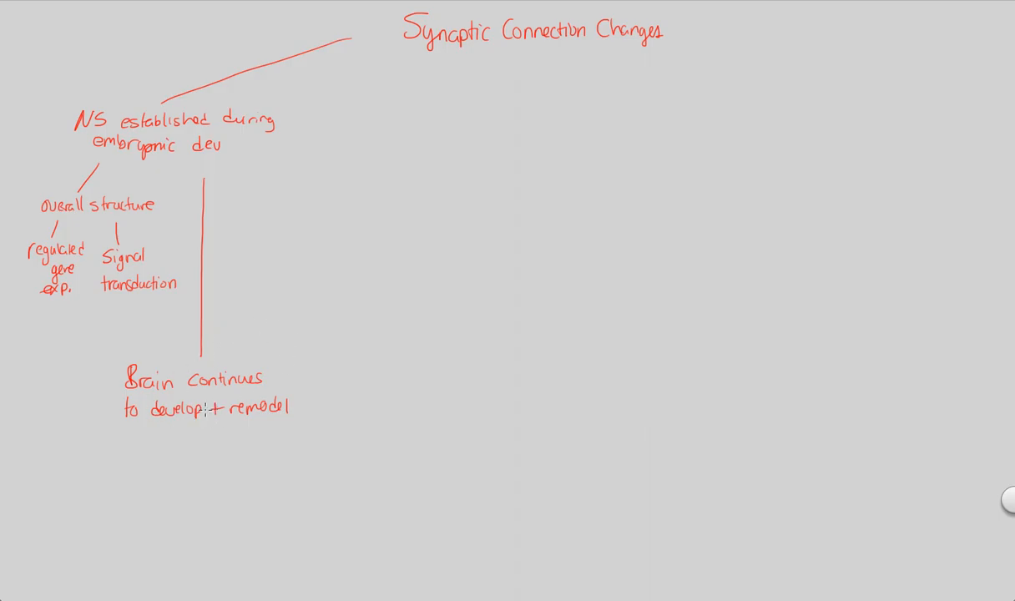
pyautogui.moveTo(139, 430)
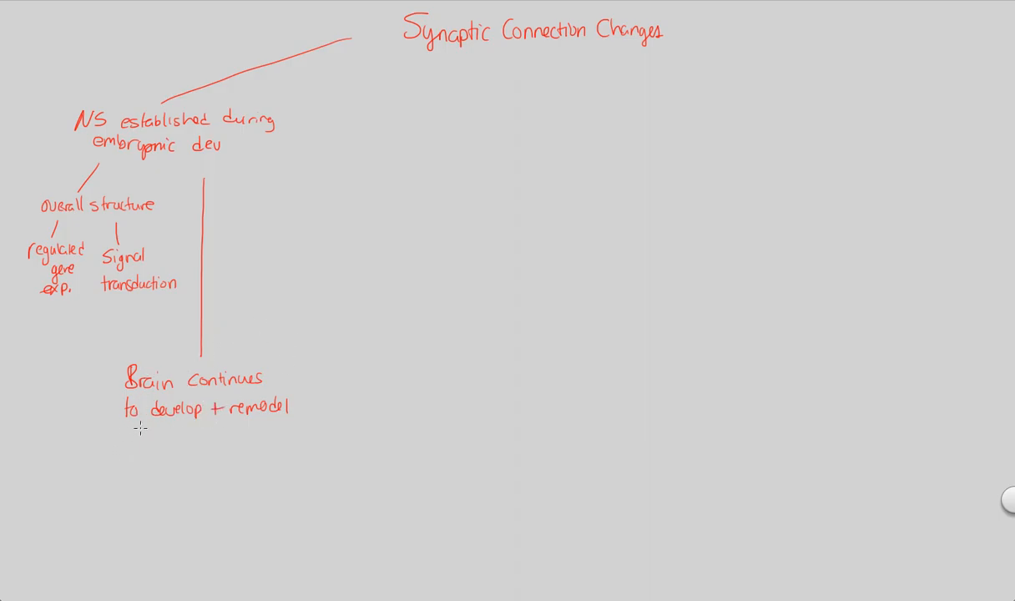
pyautogui.moveTo(230, 431)
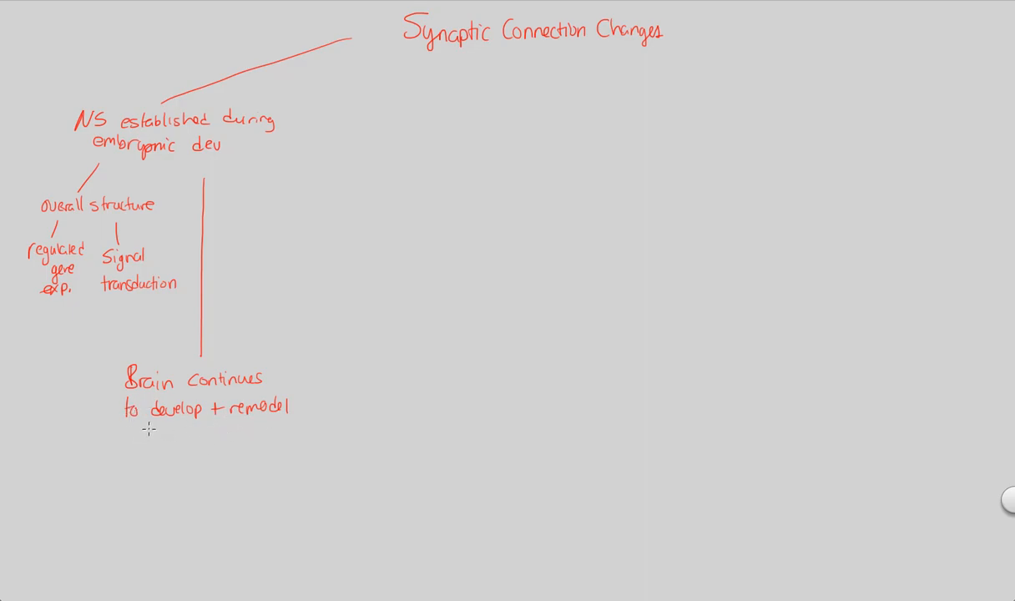
# Draw a connector under the remodel note and write 'Competition amongst neurons'.
pyautogui.moveTo(135, 442); pyautogui.dragTo(149, 428)
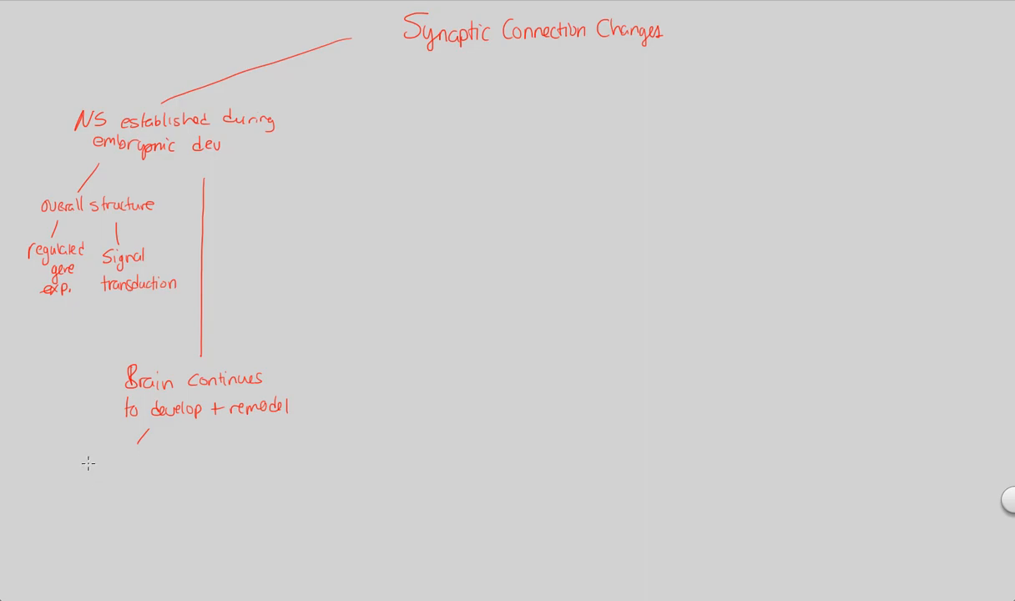
pyautogui.write('Compl')
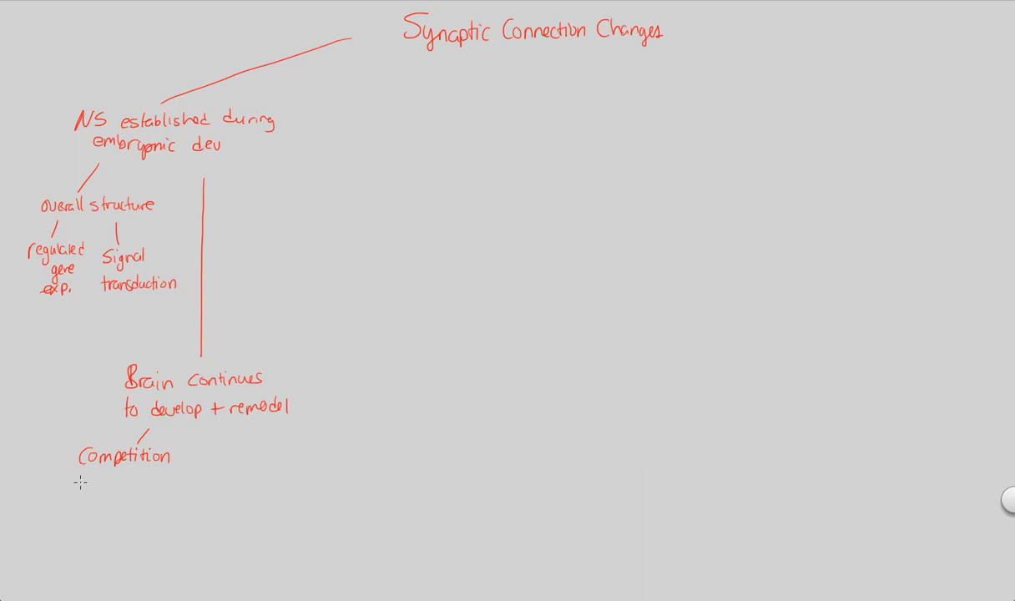
pyautogui.write('amo')
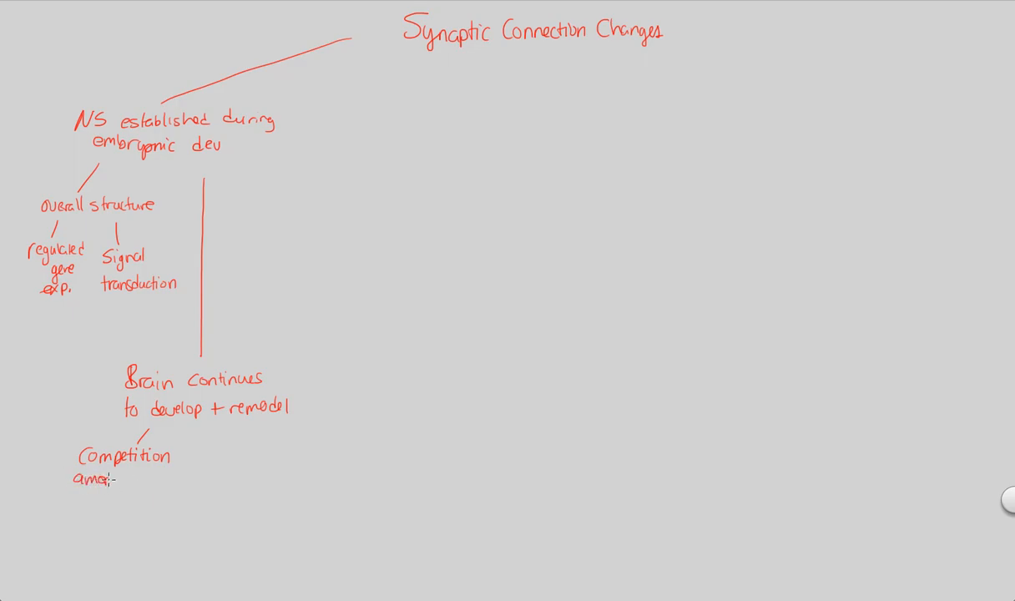
pyautogui.write('amongst neuron')
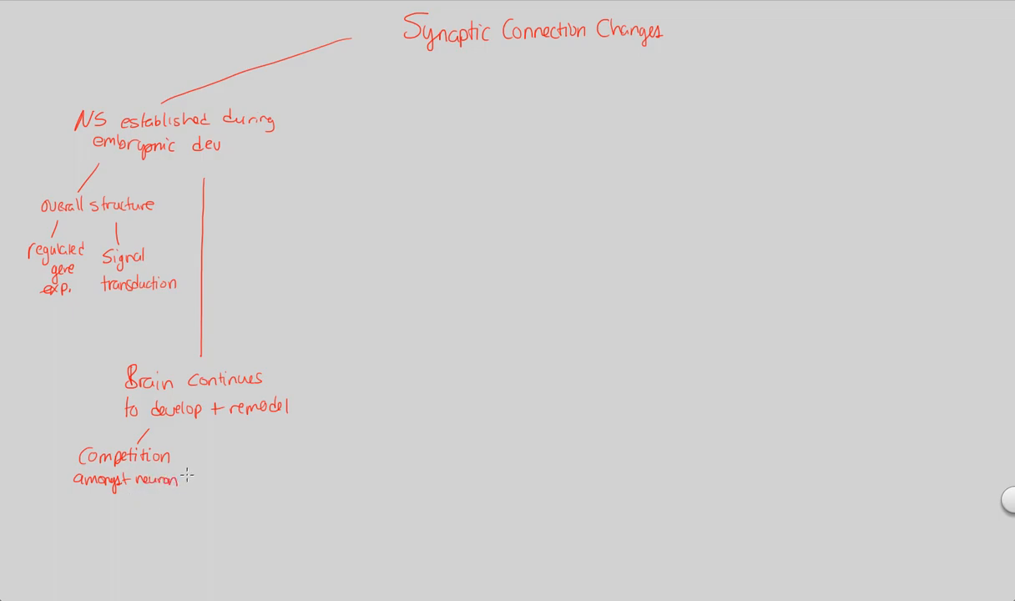
pyautogui.write('s')
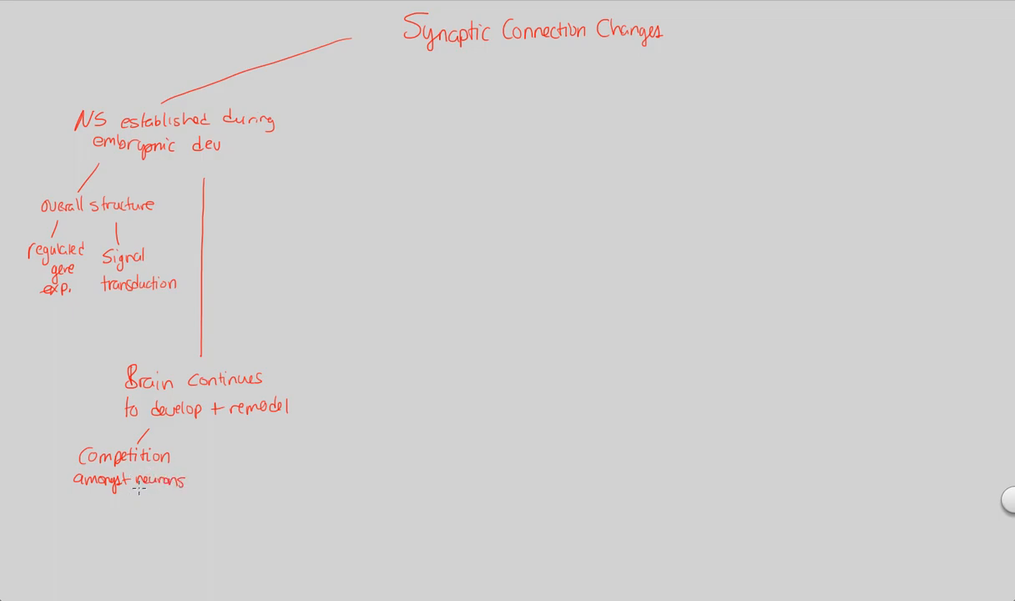
pyautogui.moveTo(68, 499)
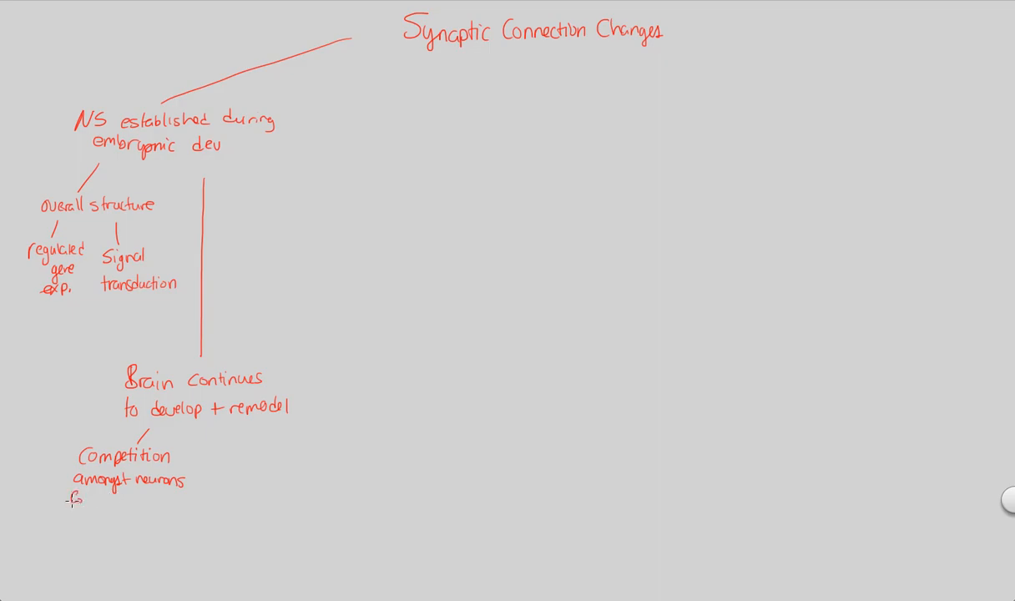
# Finish the note with 'for growth supporting factors'.
pyautogui.write('for')
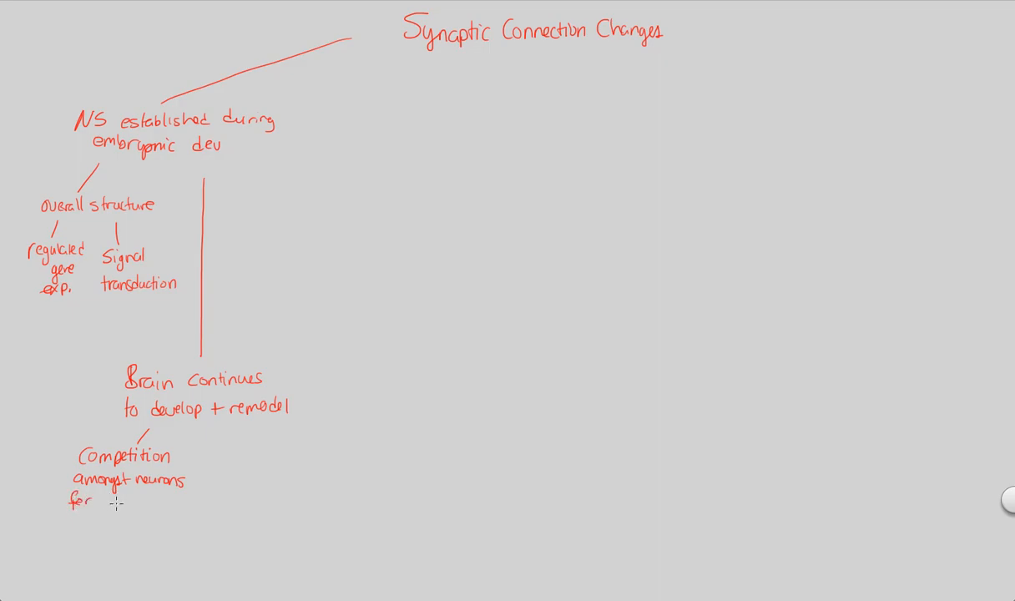
pyautogui.write('growth')
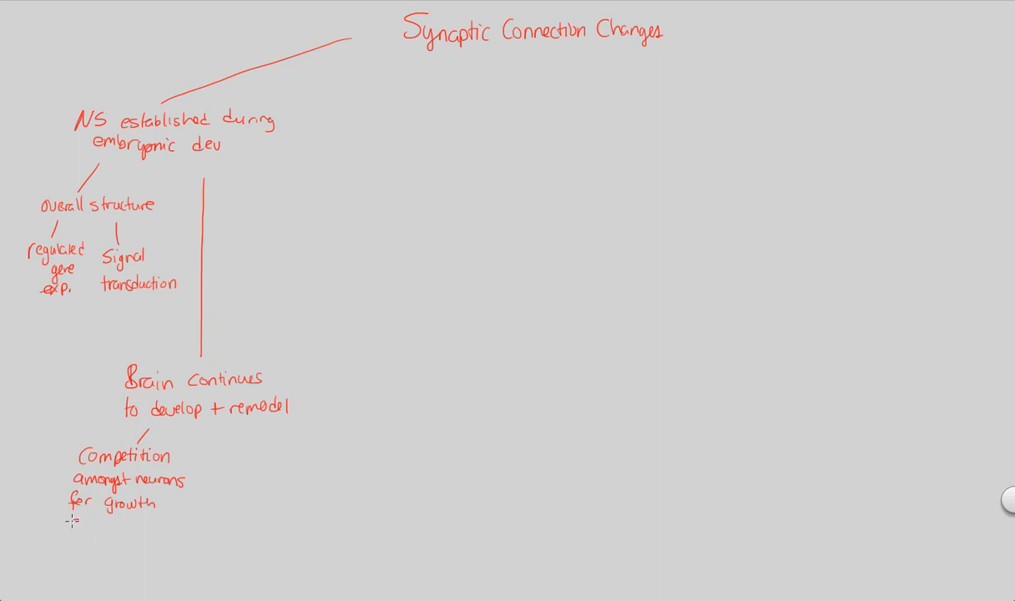
pyautogui.write('suppo')
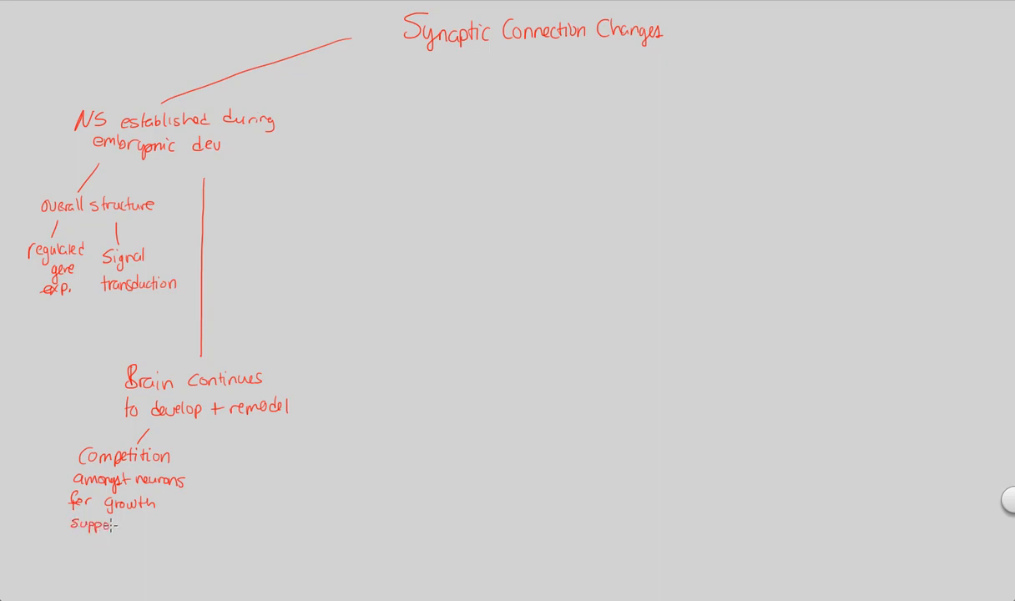
pyautogui.write('supporting')
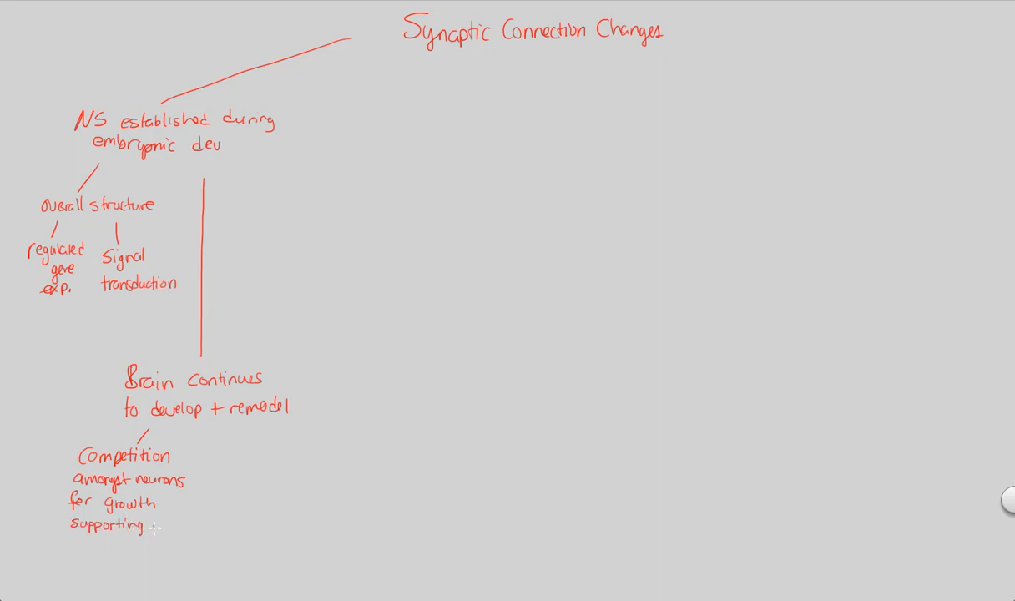
pyautogui.write('factors')
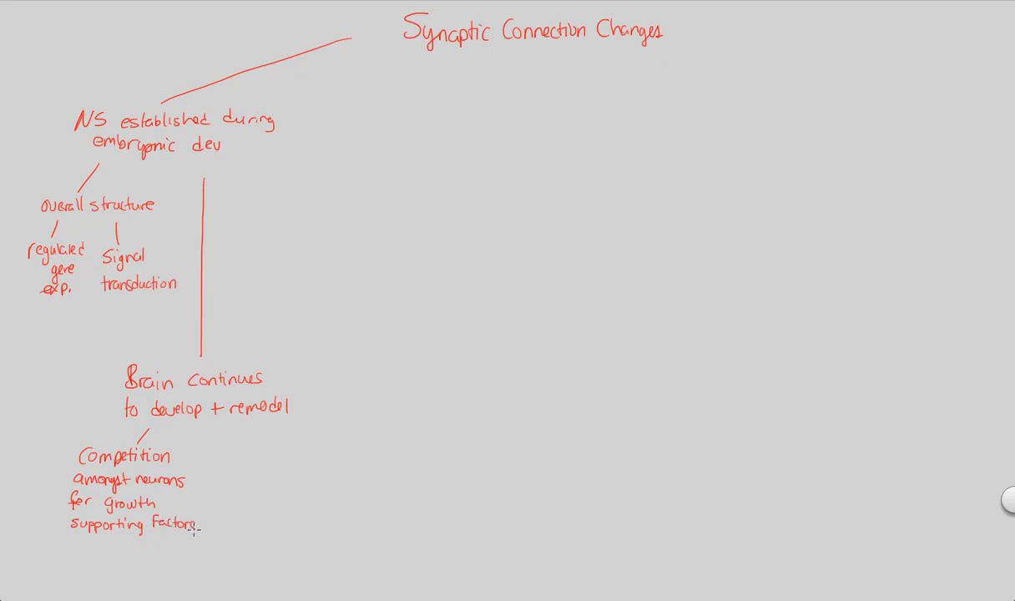
pyautogui.moveTo(221, 464)
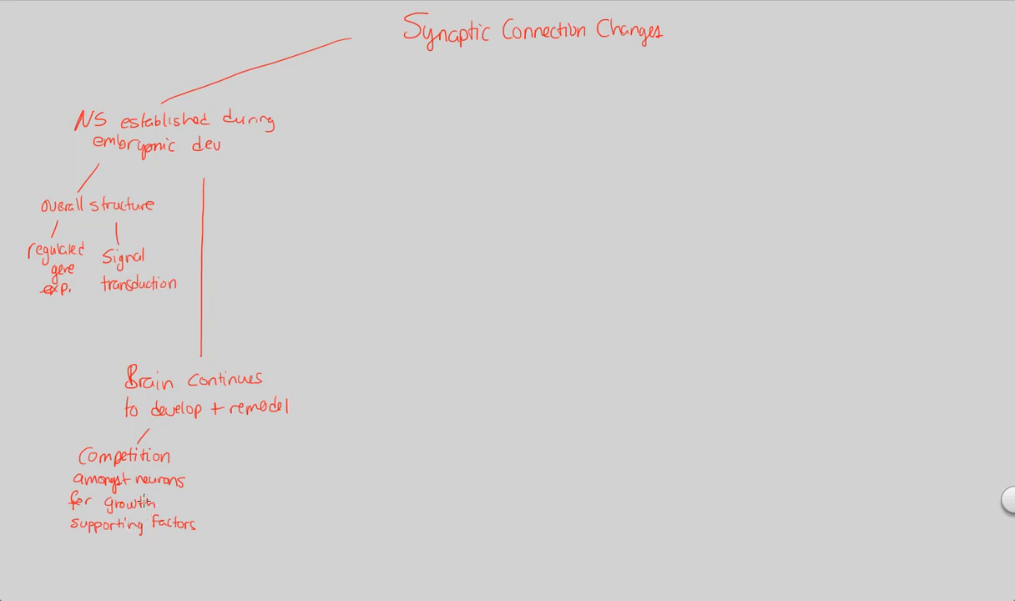
pyautogui.moveTo(158, 539)
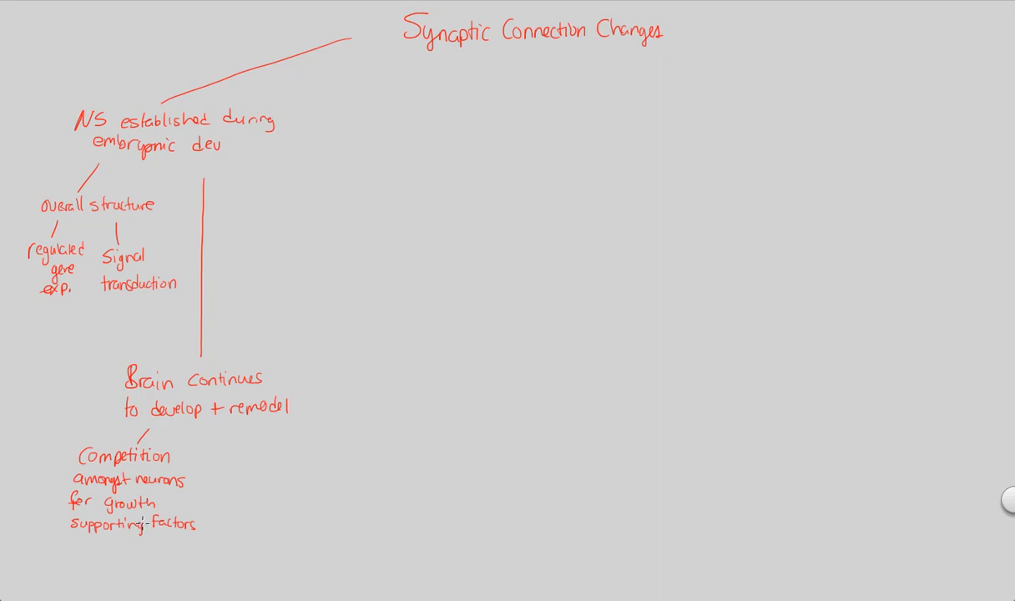
pyautogui.moveTo(146, 521)
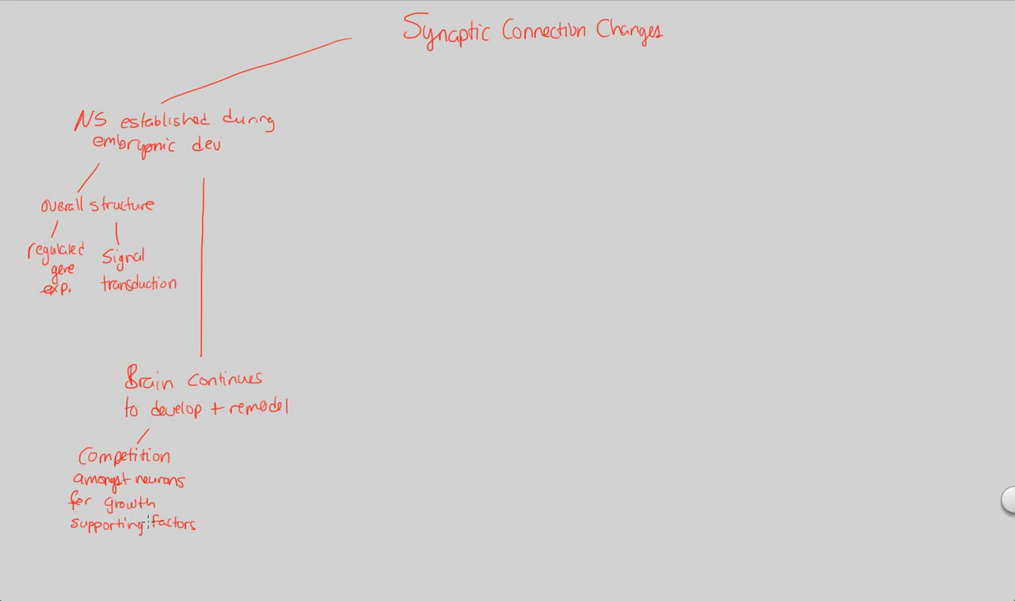
pyautogui.moveTo(134, 501)
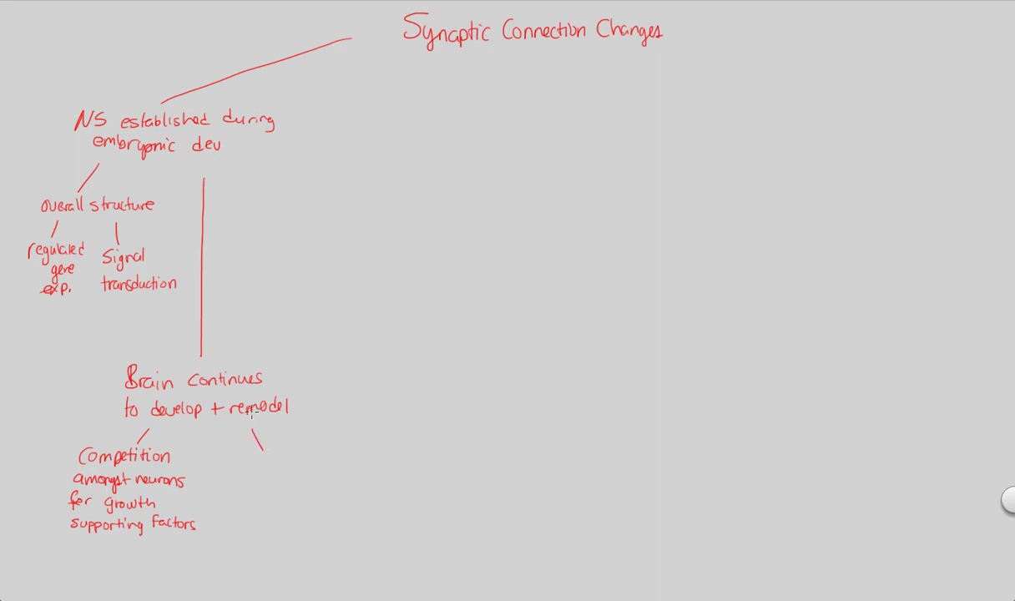
pyautogui.moveTo(249, 455)
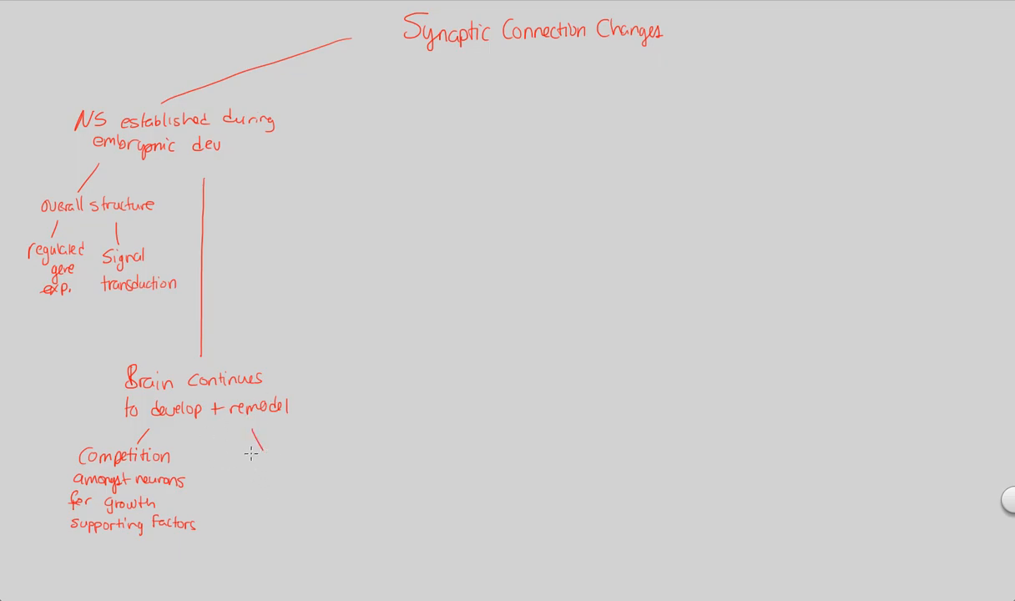
# Write 'Synapse elimination' at the end of the new branch line.
pyautogui.write('Synaps')
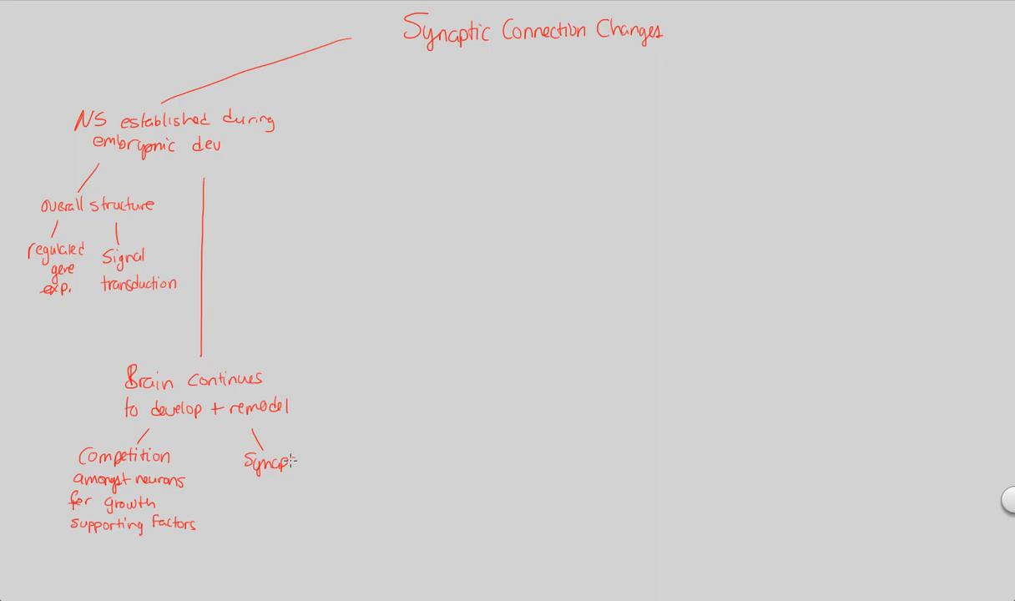
pyautogui.write('Synapse elimination')
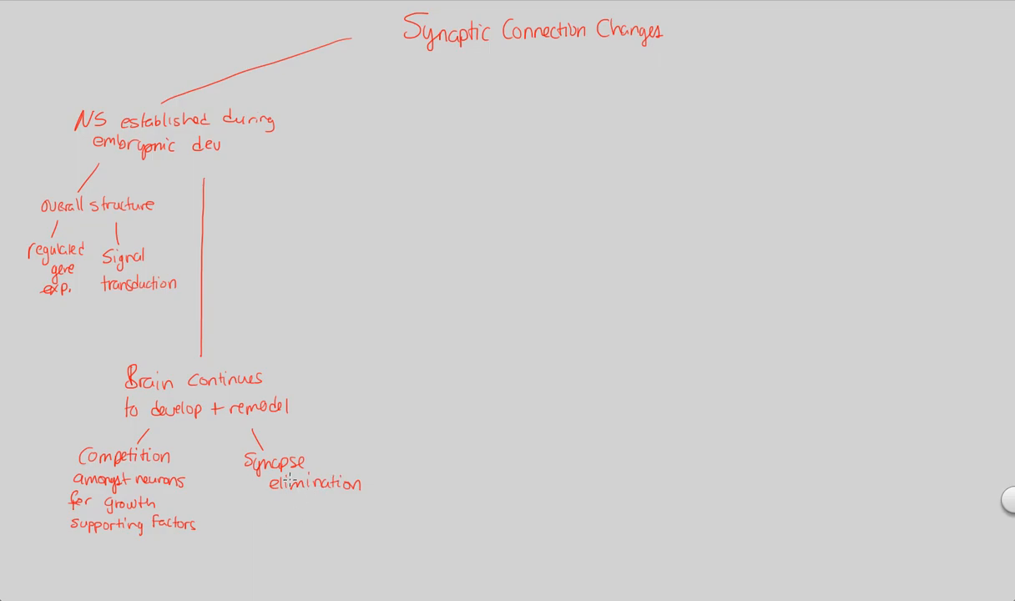
pyautogui.moveTo(260, 500)
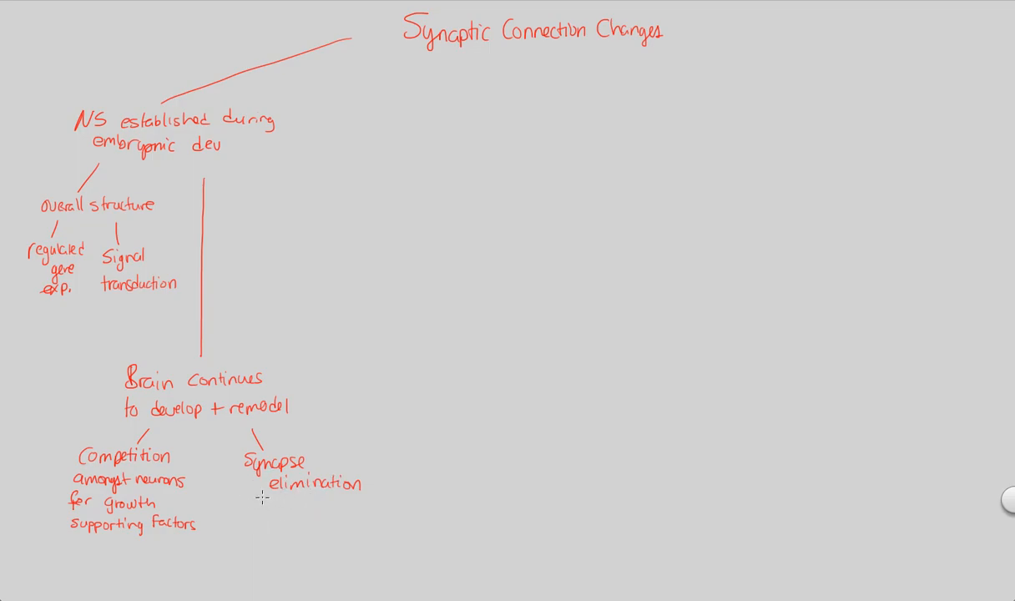
pyautogui.moveTo(270, 502)
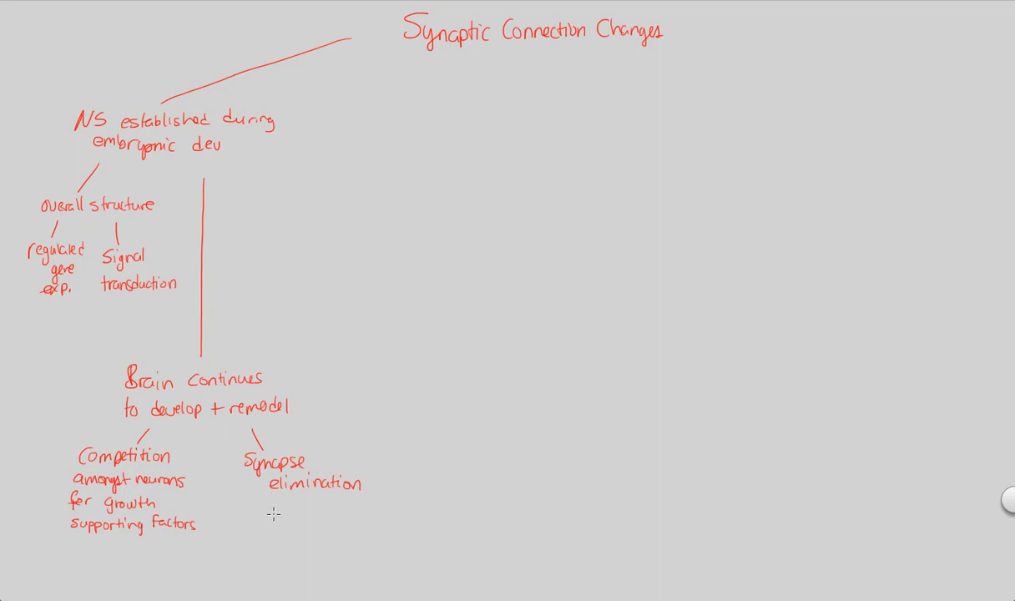
pyautogui.moveTo(293, 509)
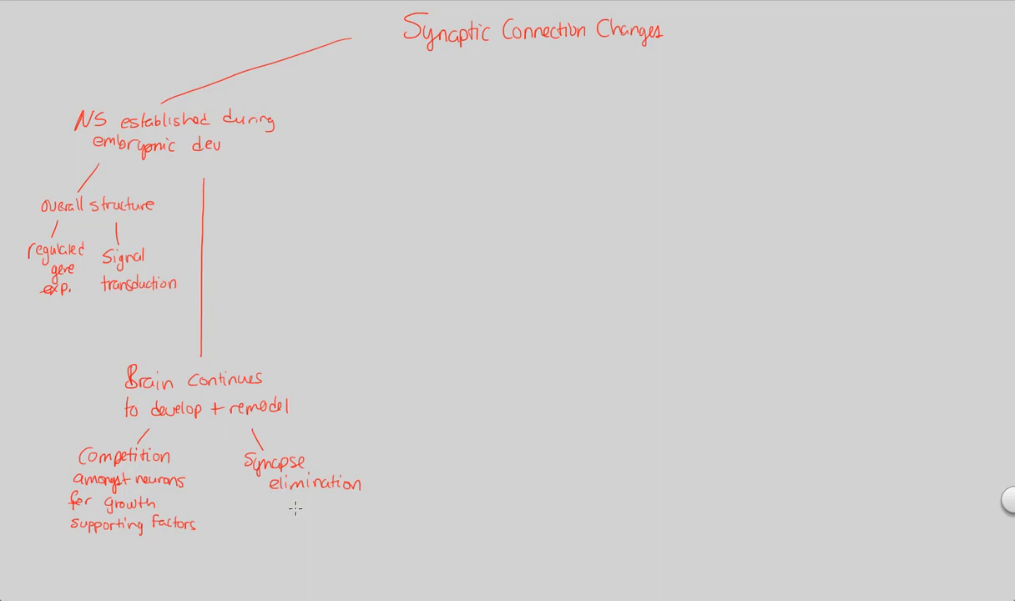
pyautogui.moveTo(293, 503)
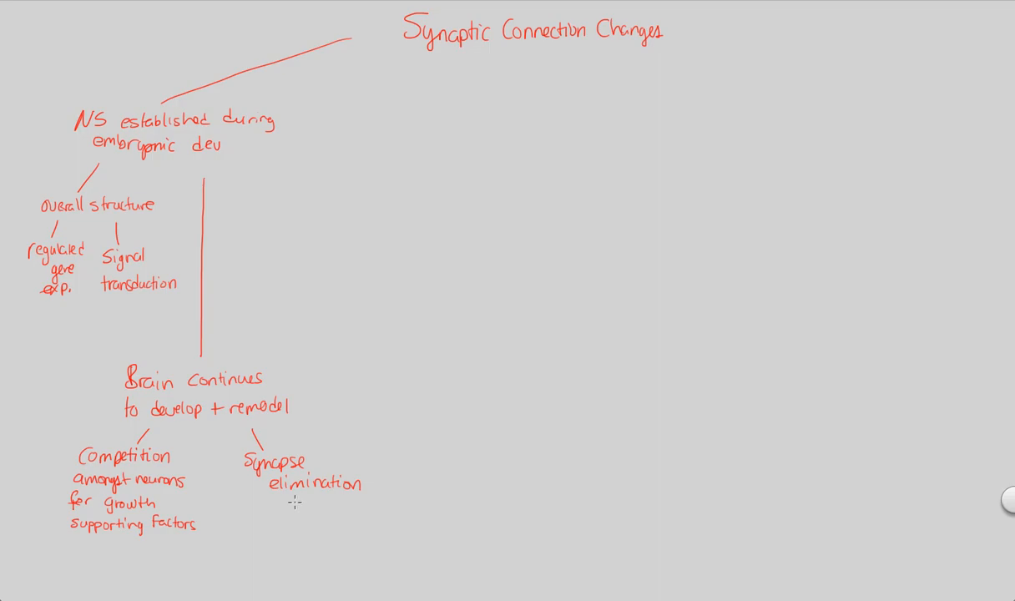
pyautogui.moveTo(293, 504)
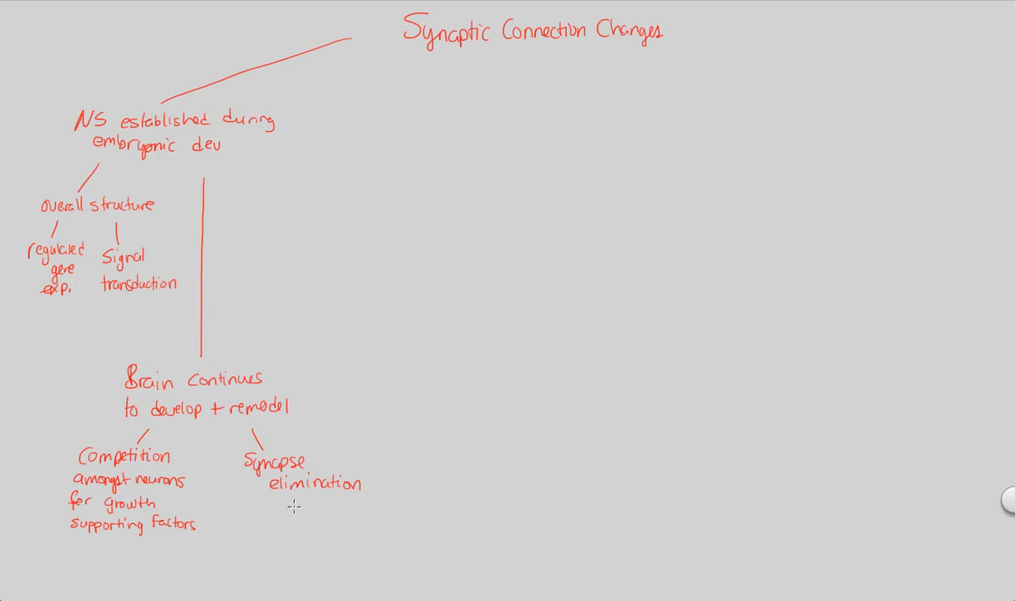
pyautogui.moveTo(218, 493)
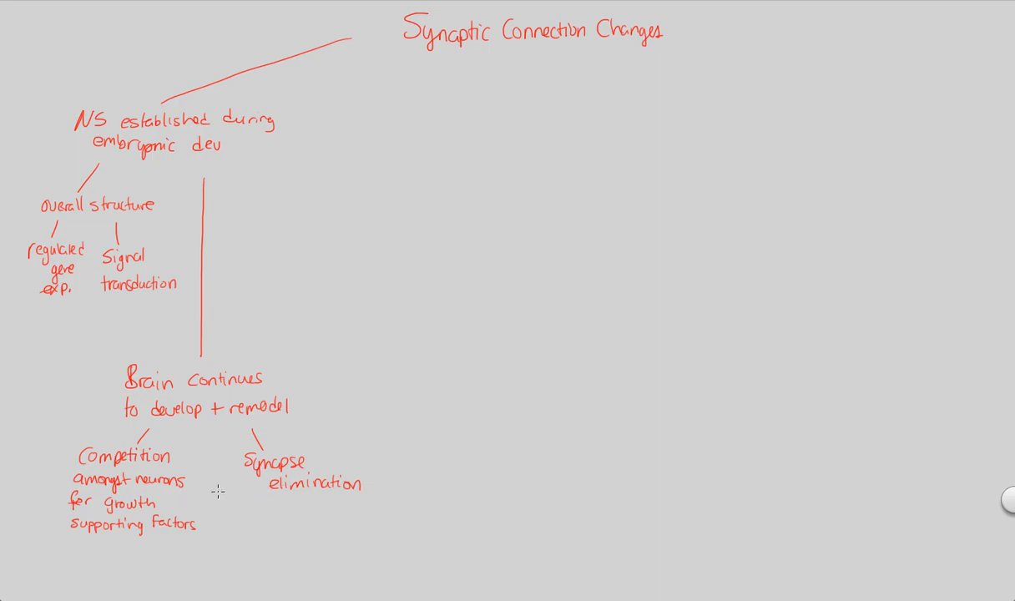
pyautogui.moveTo(229, 496)
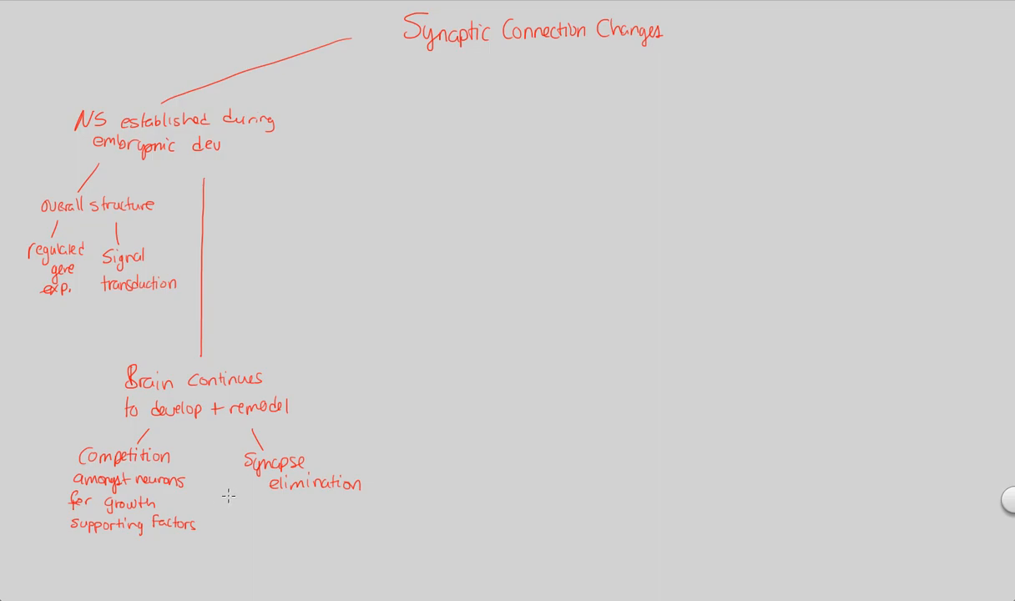
pyautogui.moveTo(231, 484)
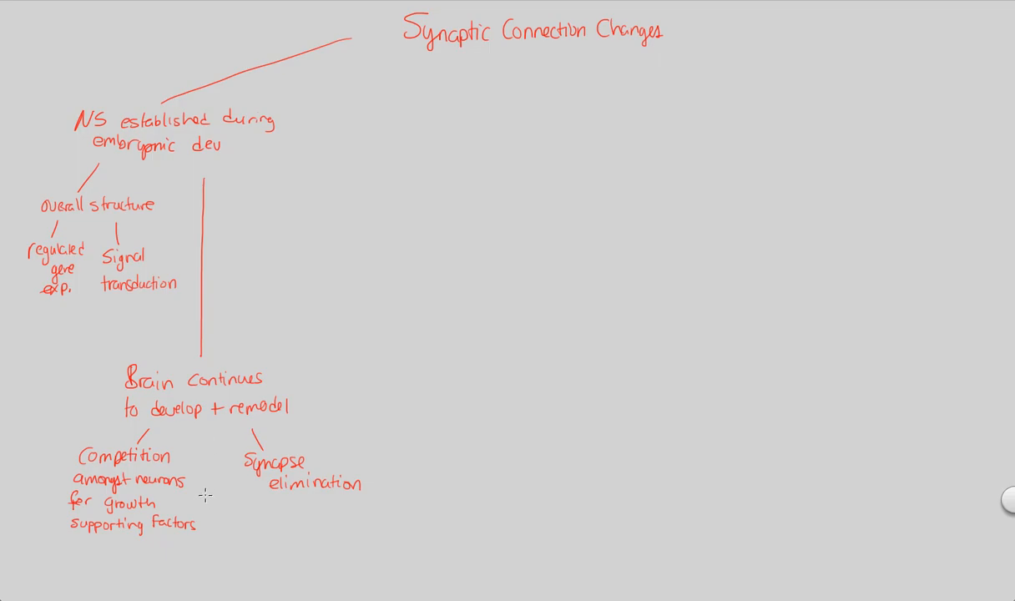
pyautogui.moveTo(204, 447)
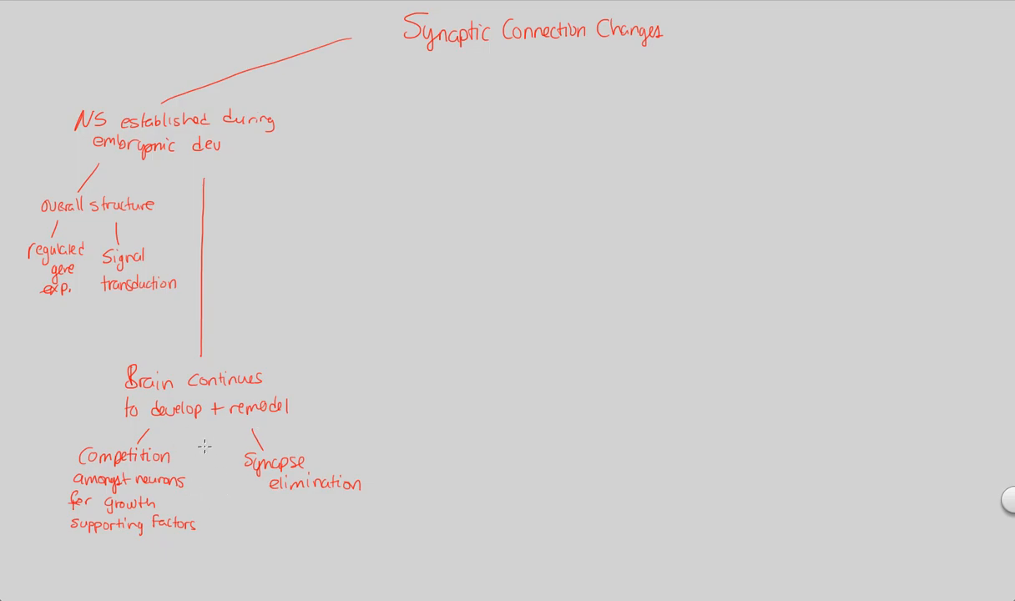
pyautogui.moveTo(219, 465)
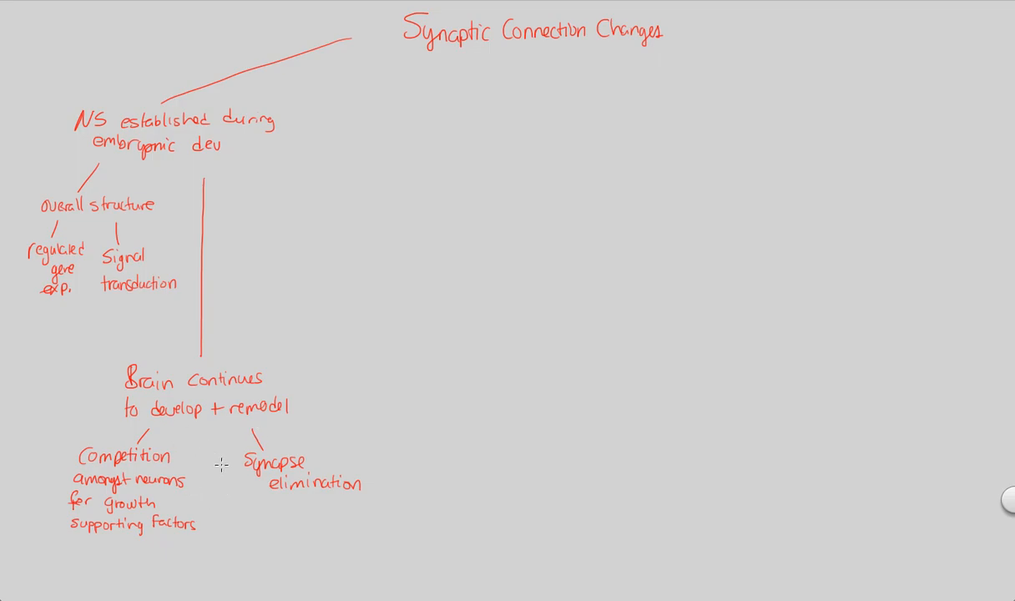
pyautogui.moveTo(198, 463)
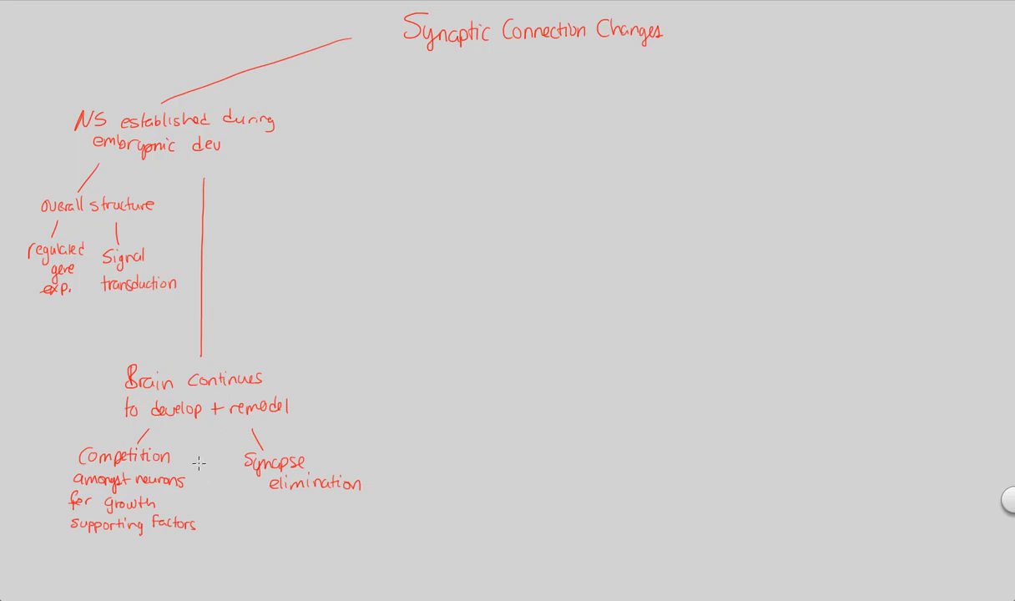
pyautogui.moveTo(213, 503)
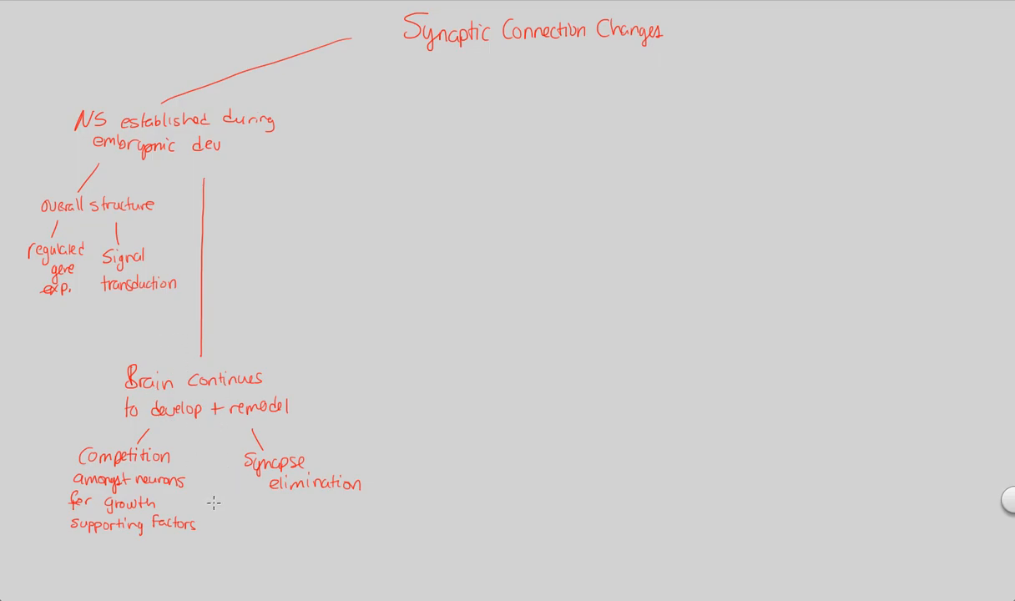
pyautogui.moveTo(209, 516)
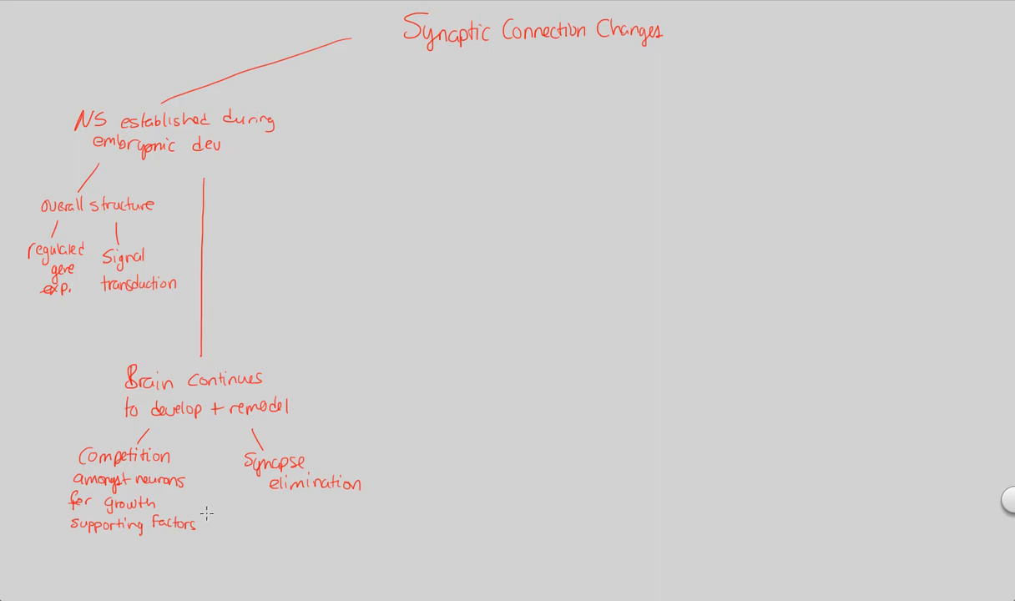
pyautogui.moveTo(223, 430)
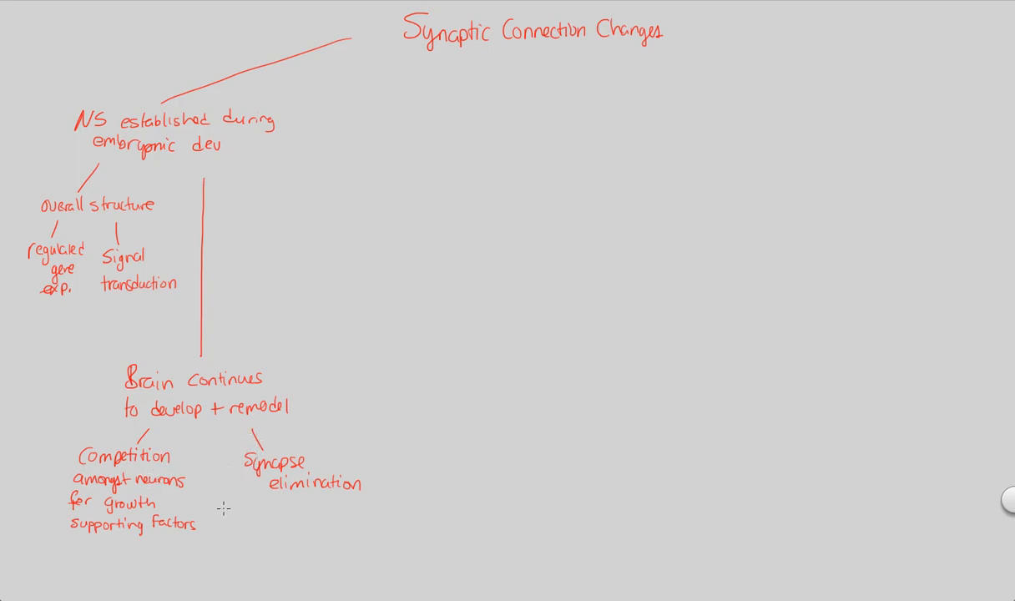
pyautogui.moveTo(530, 66)
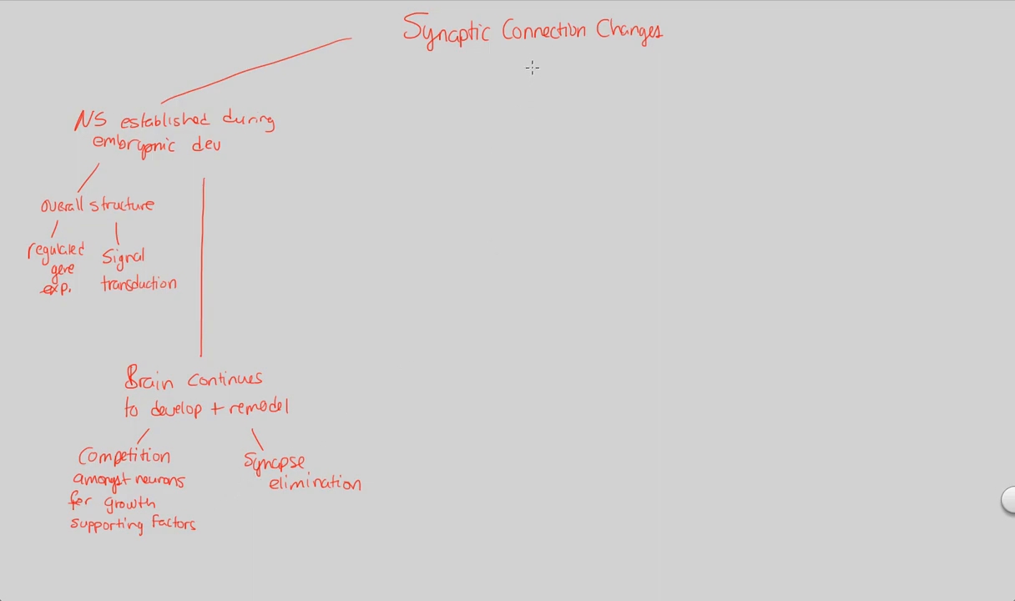
# Draw a line down from the title and write 'Neuronal Plasticity - Fig 49.20'.
pyautogui.moveTo(532, 67); pyautogui.dragTo(548, 112)
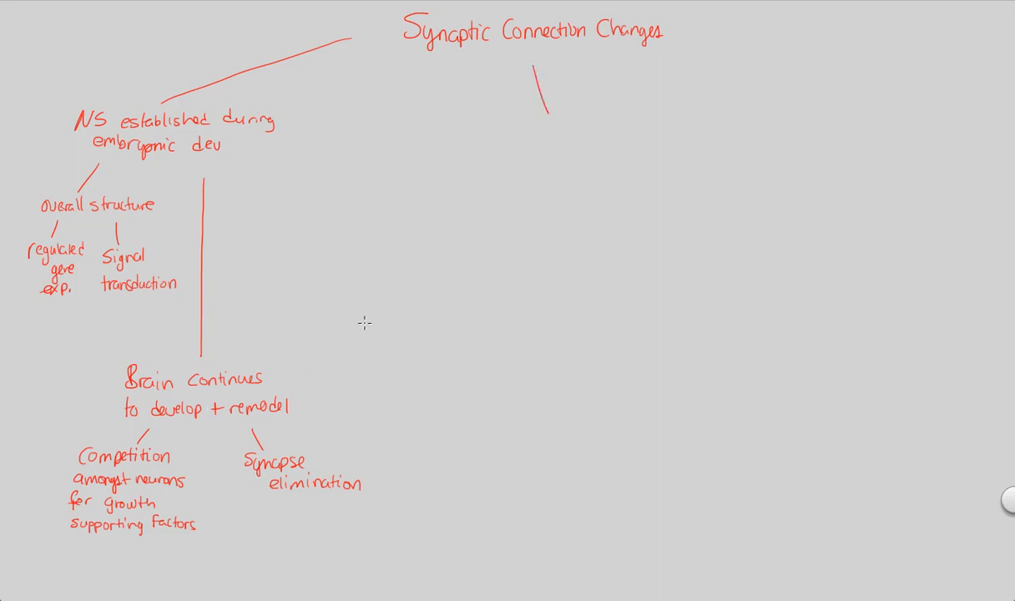
pyautogui.moveTo(281, 292)
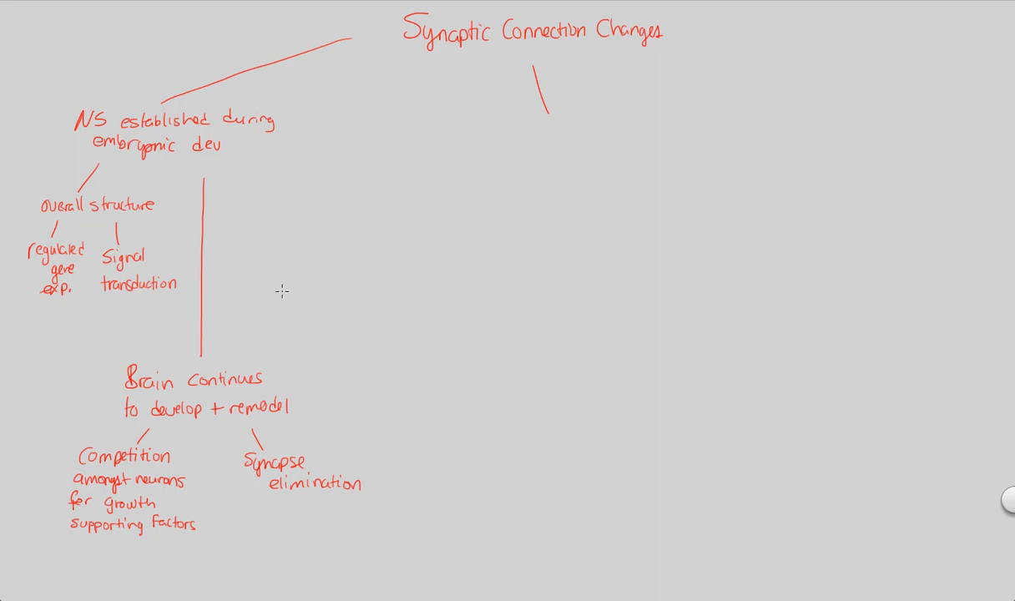
pyautogui.moveTo(433, 153)
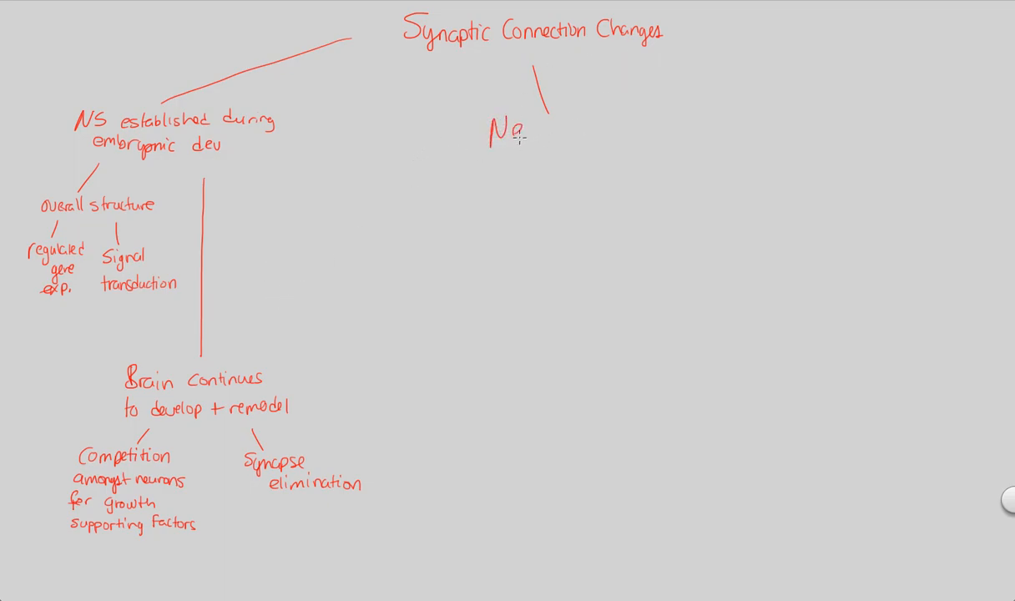
pyautogui.write('Neuronal Plasticity - Fig 49.20')
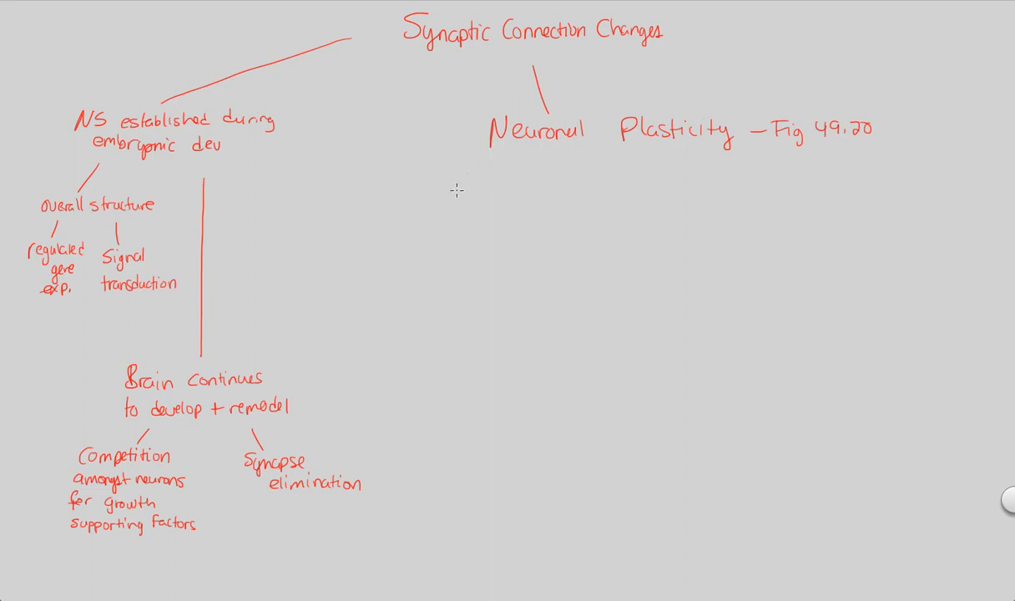
pyautogui.moveTo(433, 183)
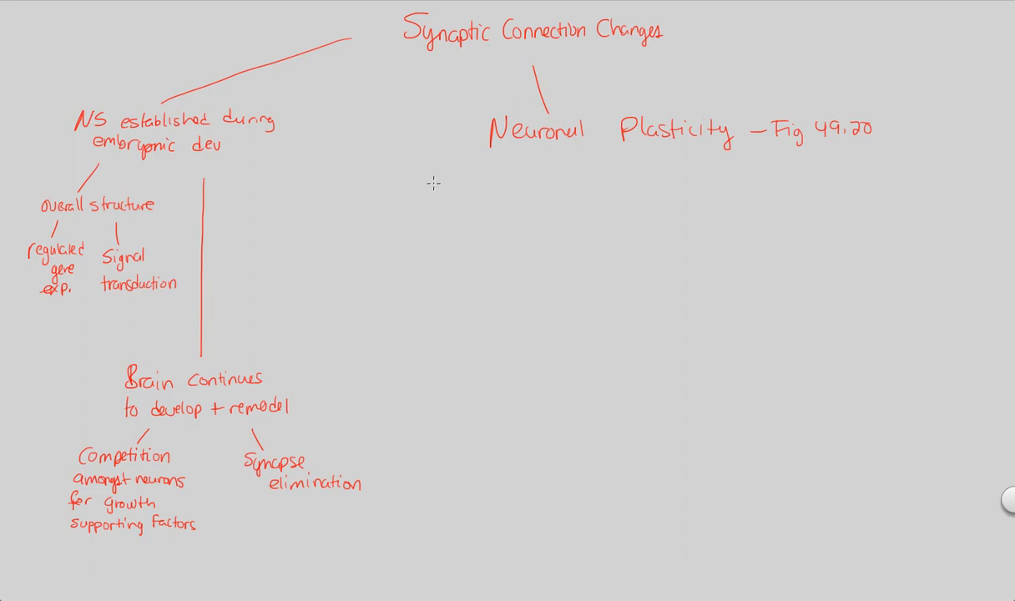